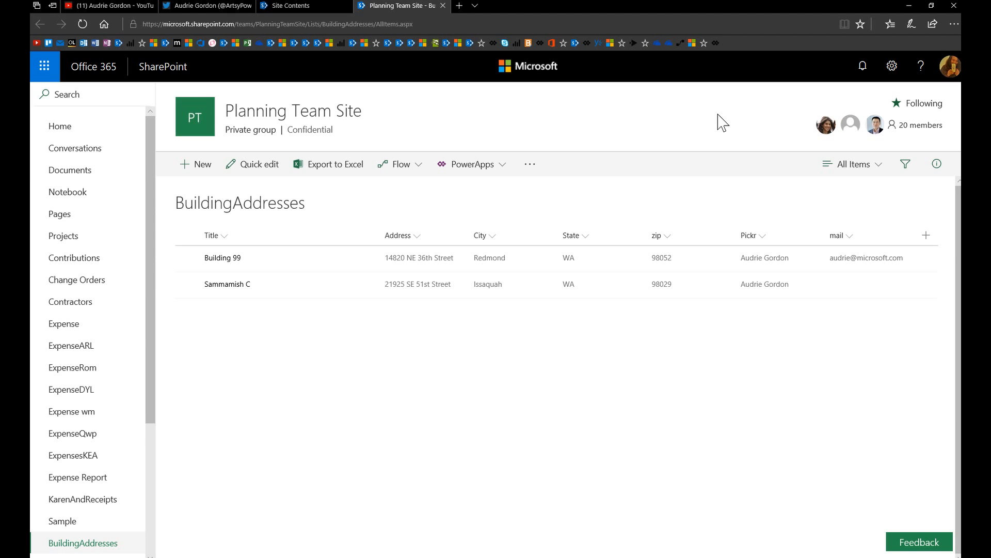
mouse_move(332, 330)
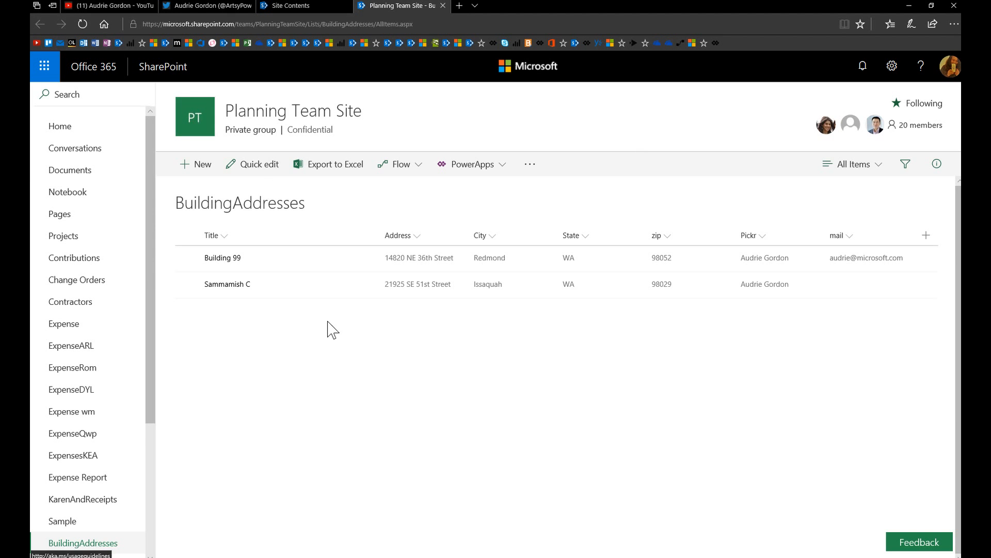
mouse_move(569, 399)
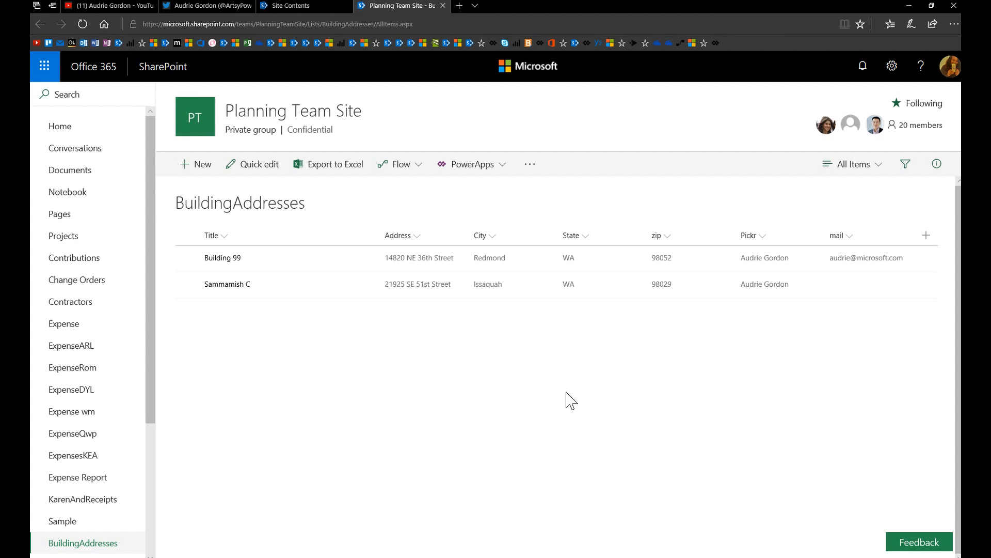
mouse_move(253, 262)
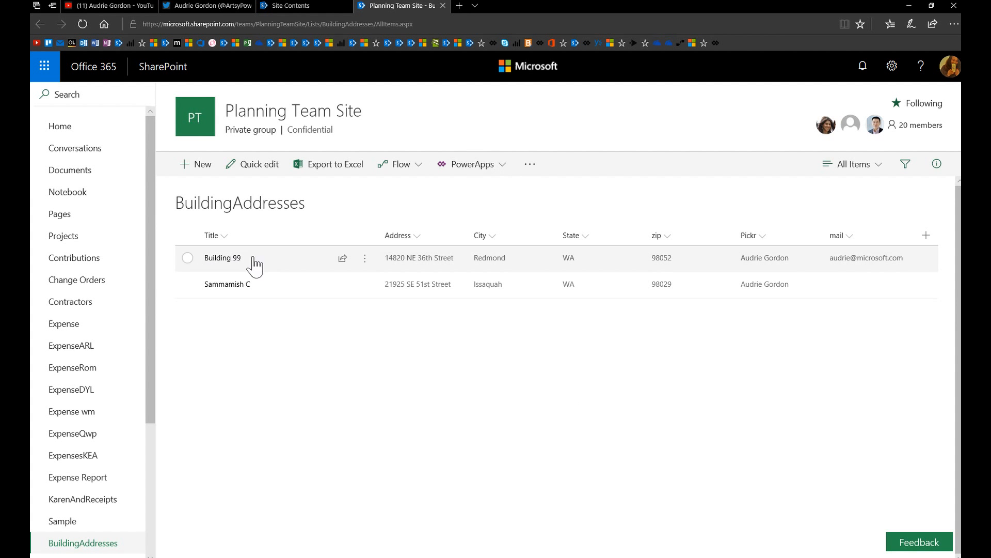
- Select the Building 99 row in the BuildingAddresses list
left_click(187, 257)
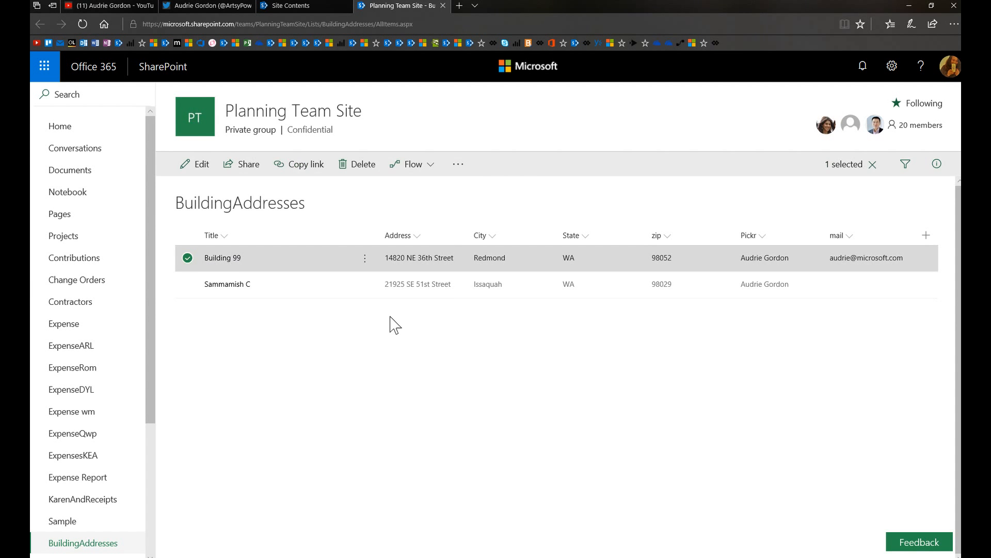
mouse_move(201, 163)
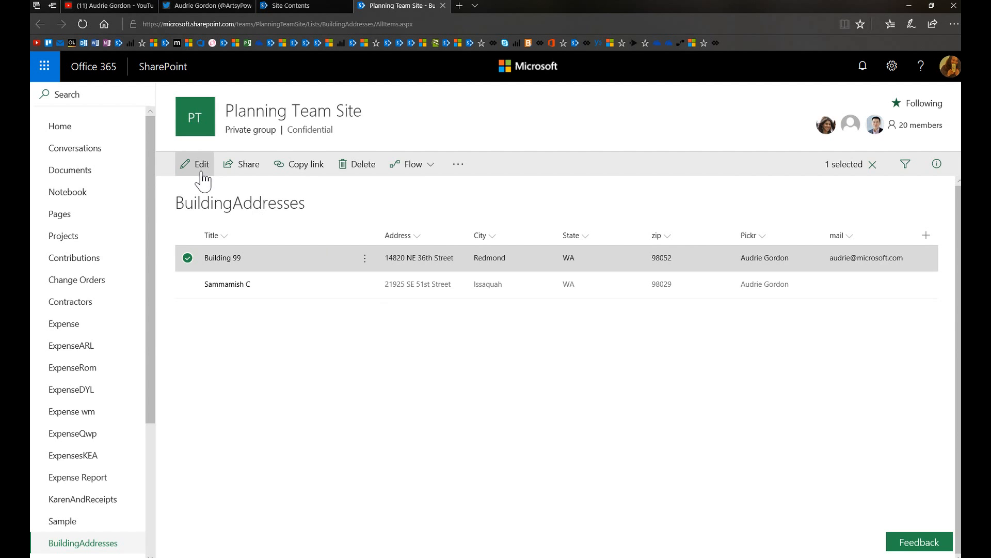
- Open Building 99's edit panel and scroll down through its fields
left_click(201, 164)
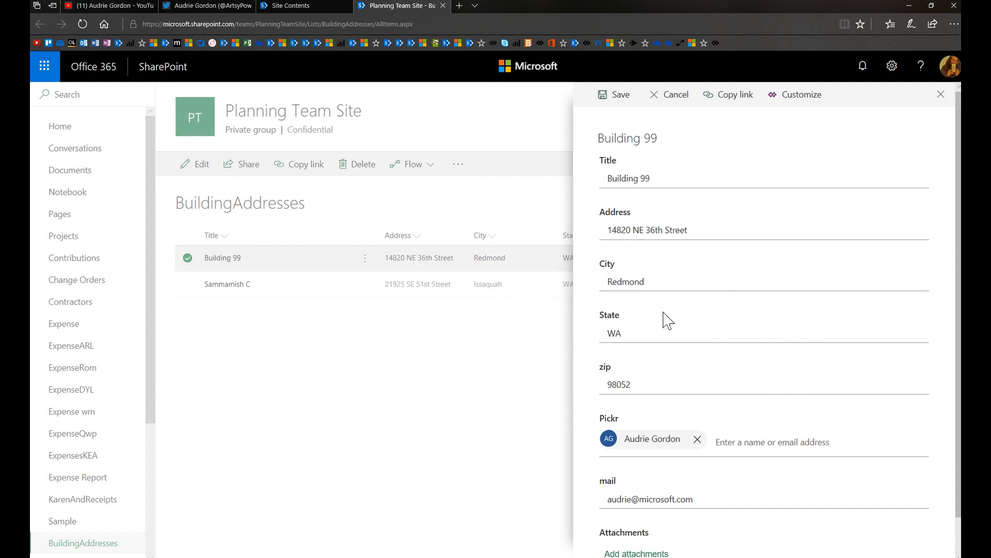
scroll("down", 3)
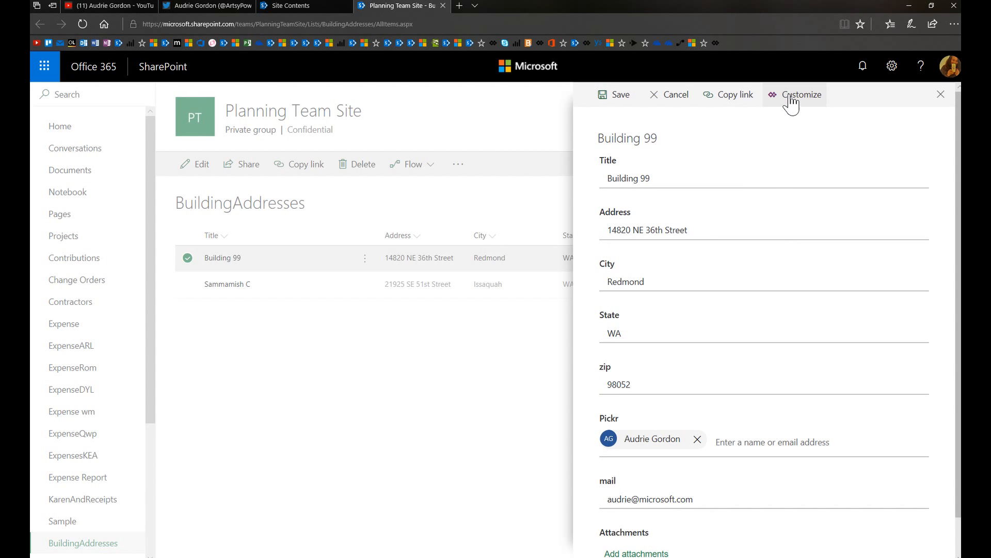
mouse_move(677, 446)
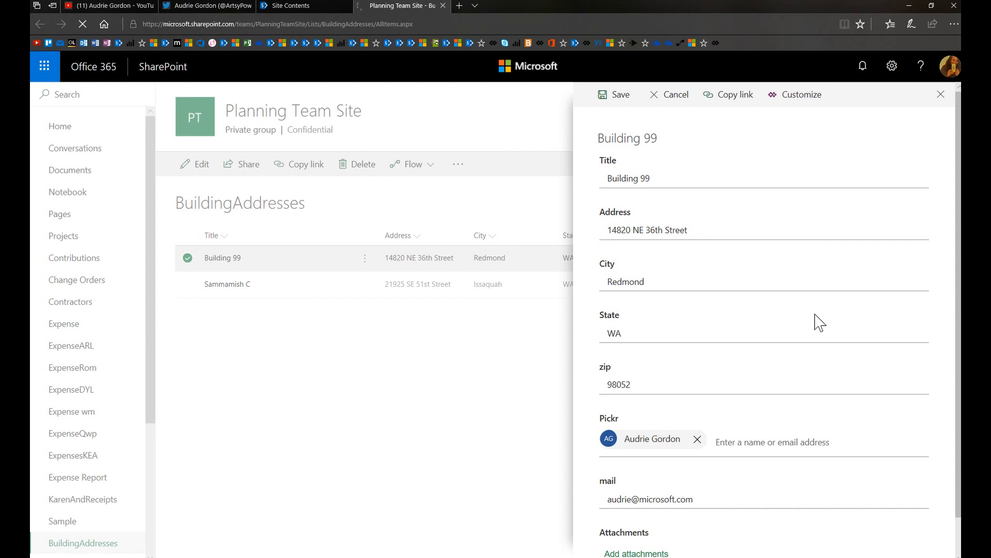
- Customize the BuildingAddresses list form in PowerApps Studio
left_click(800, 94)
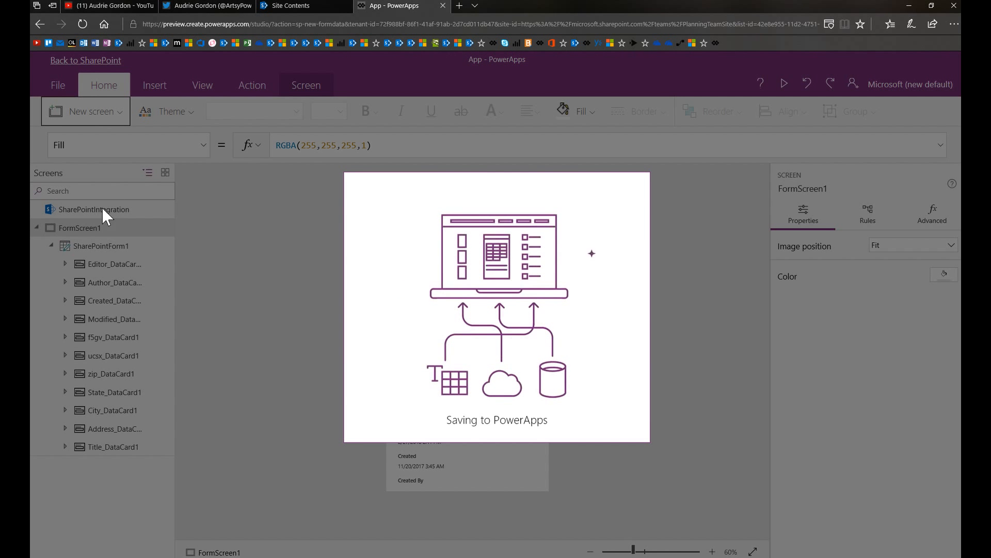
mouse_move(84, 68)
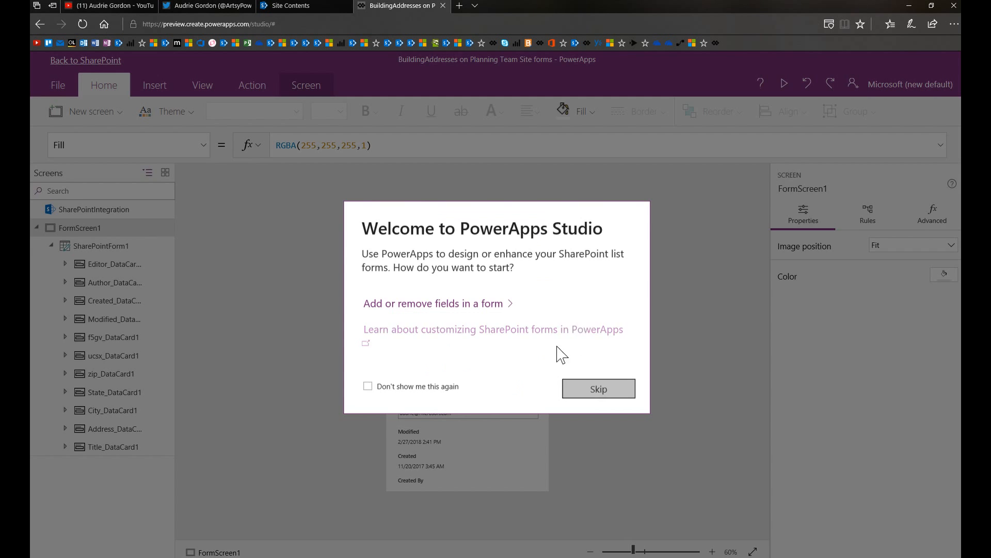
- Skip the PowerApps Studio welcome prompt
left_click(598, 388)
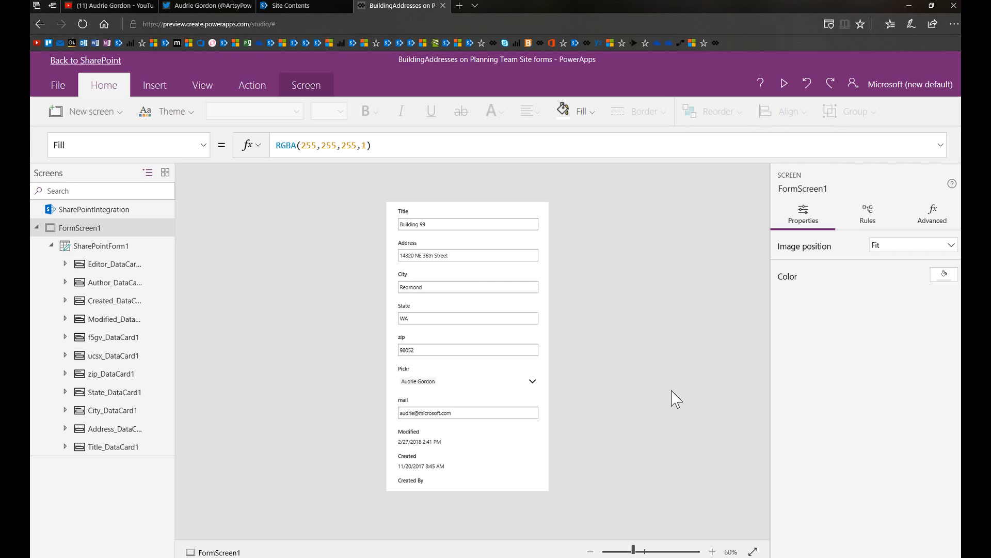
mouse_move(624, 344)
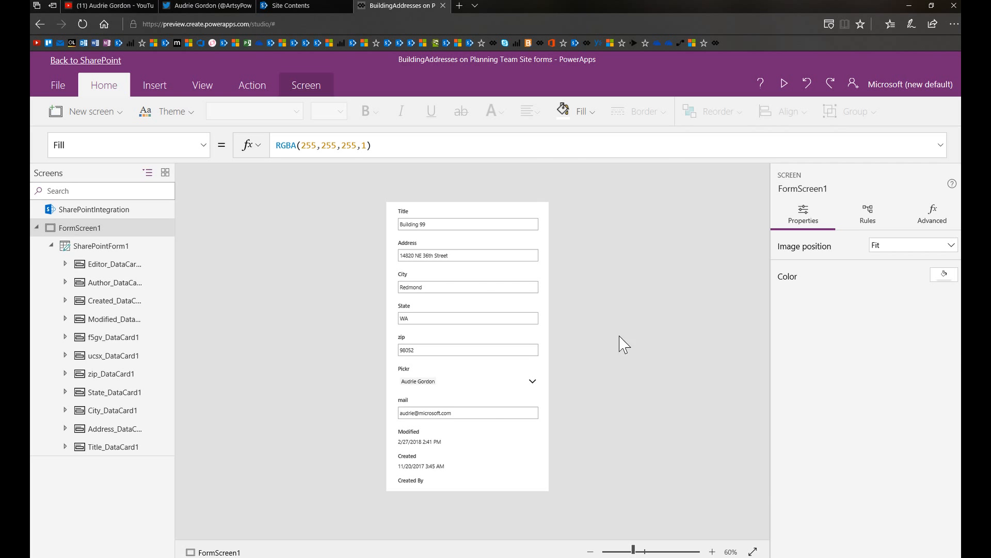
mouse_move(395, 245)
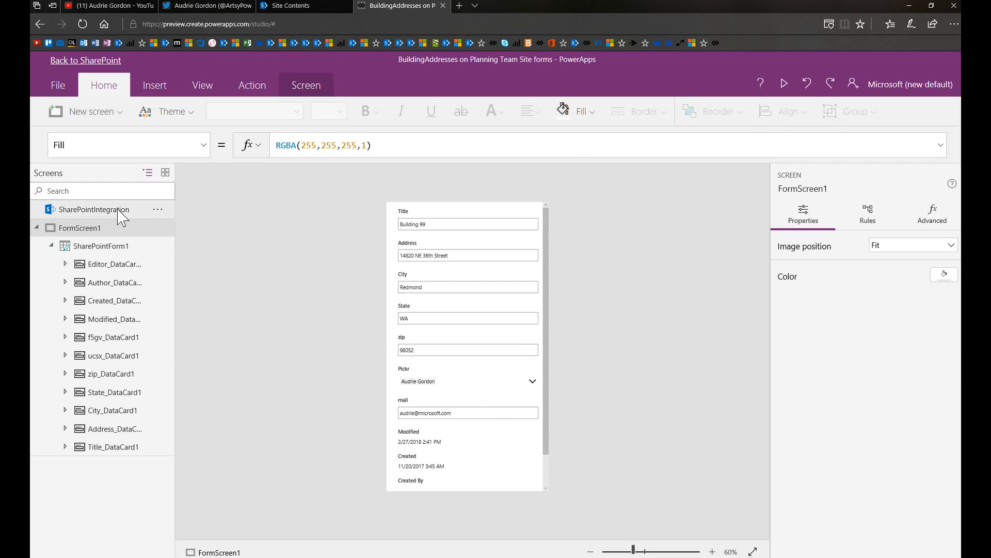
mouse_move(93, 209)
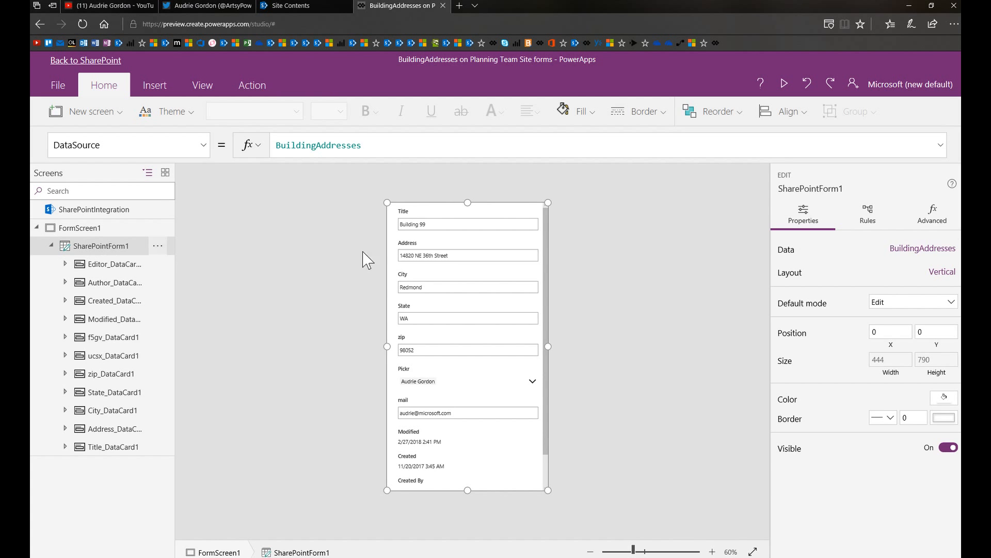
- Remove State, zip, Pickr, mail, Modified, Created and other audit fields from the form
left_click(923, 248)
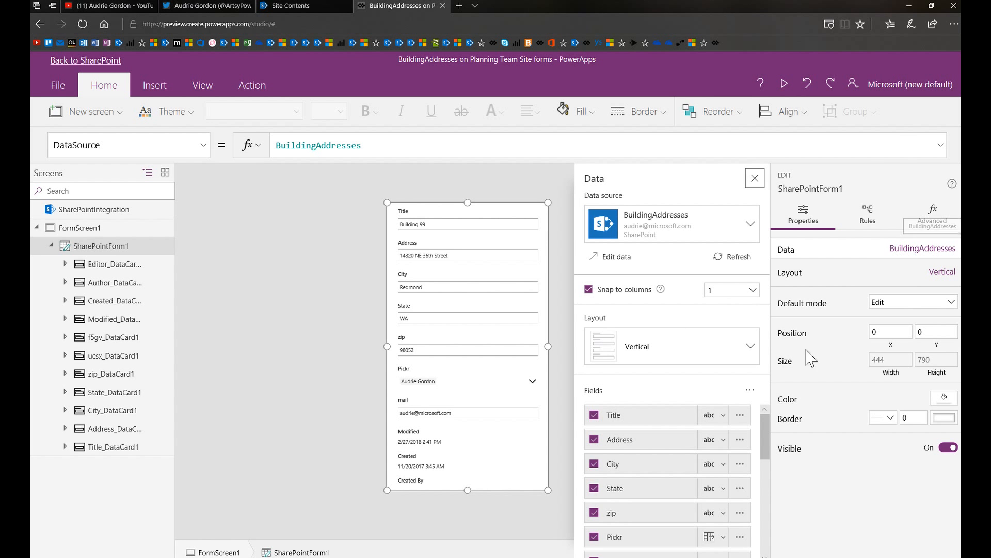
scroll("down", 3)
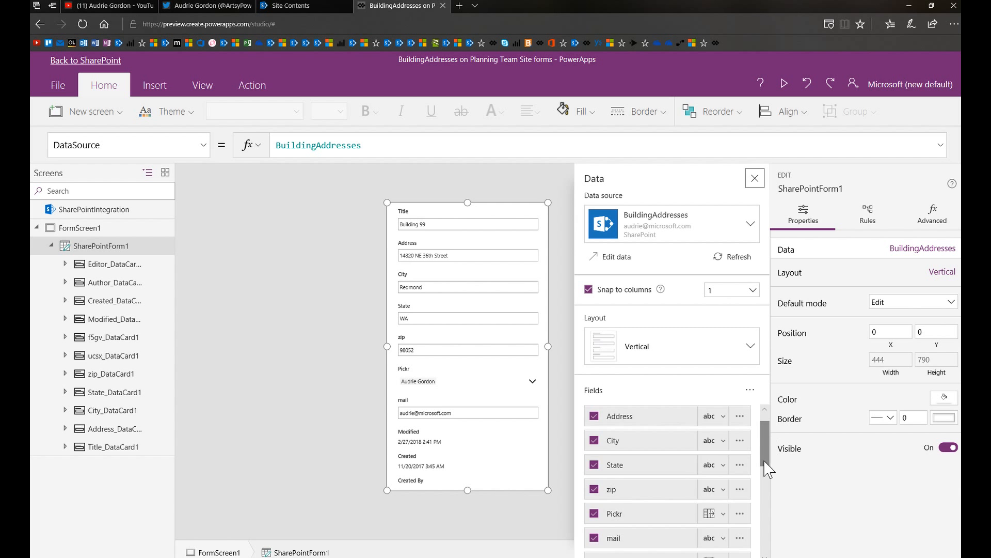
scroll("down", 3)
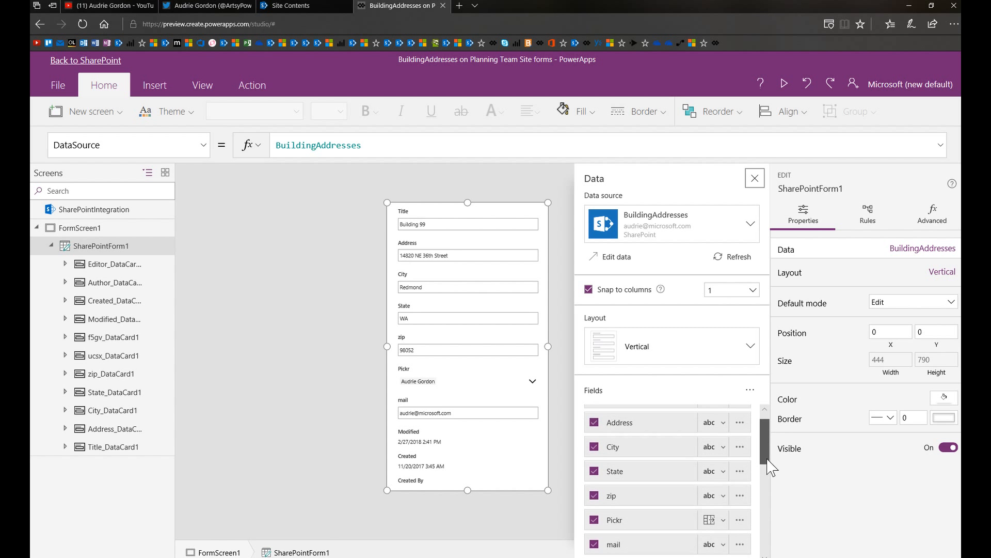
left_click(594, 495)
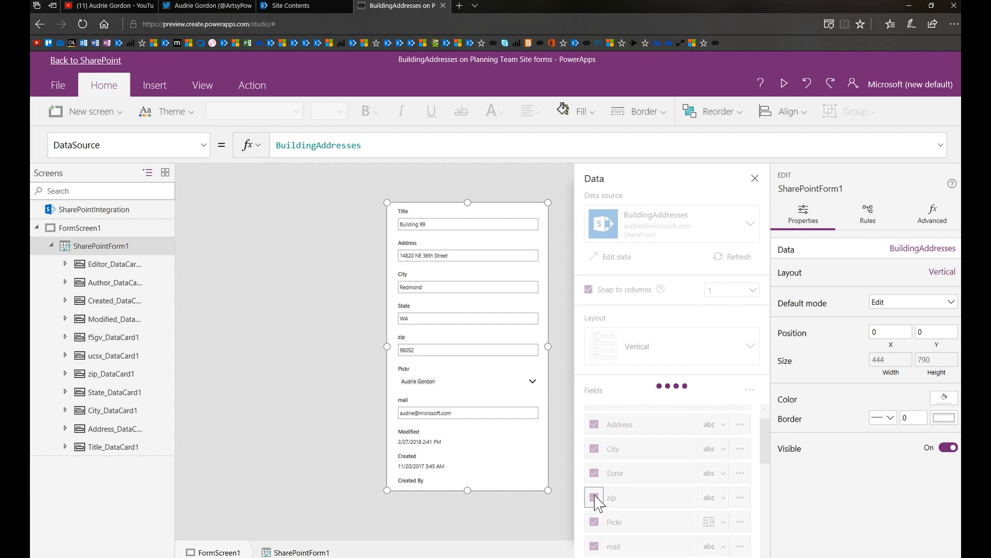
left_click(594, 496)
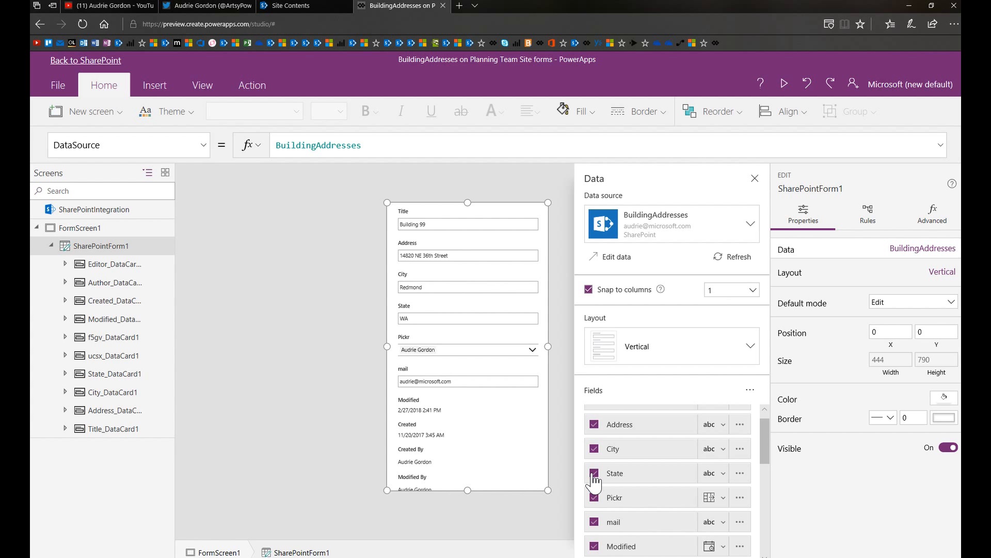
left_click(593, 473)
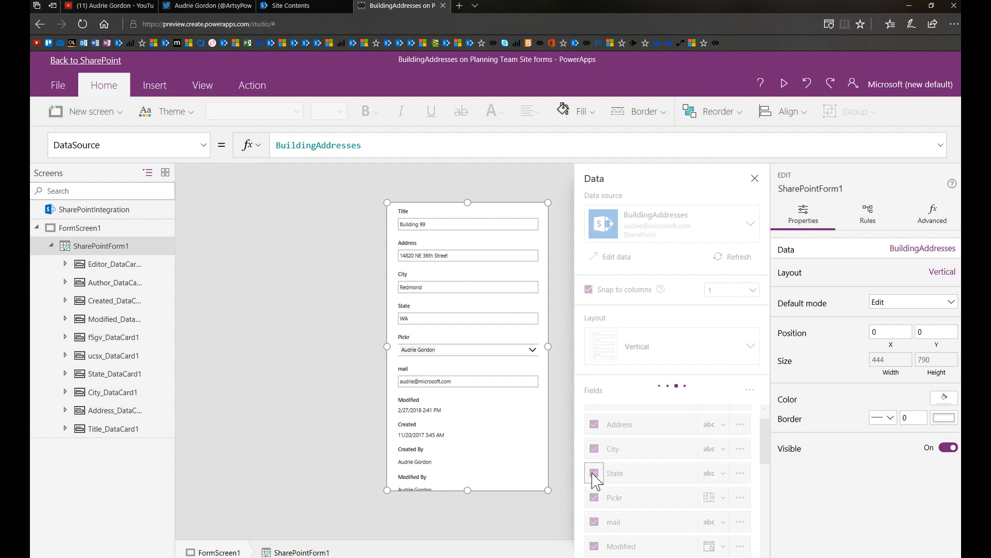
left_click(594, 473)
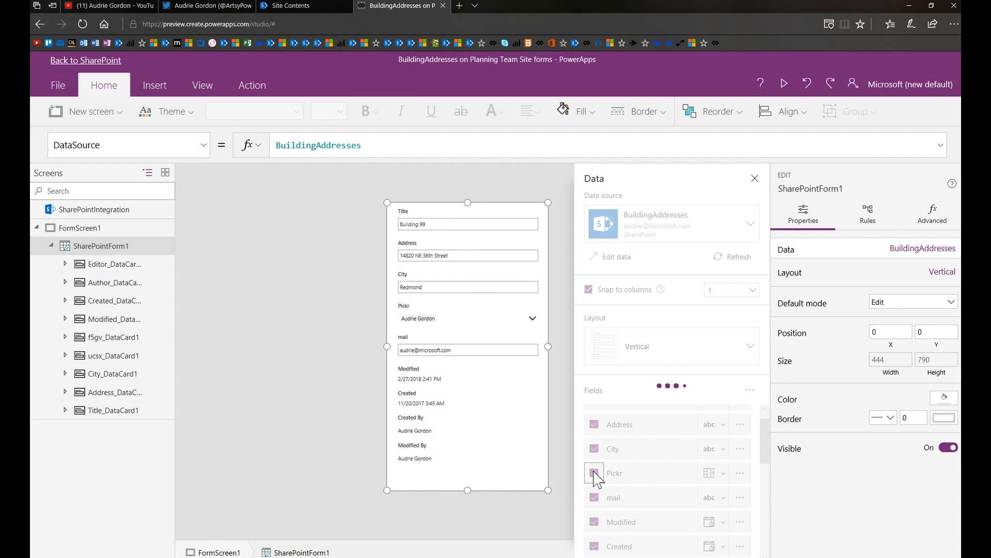
left_click(594, 473)
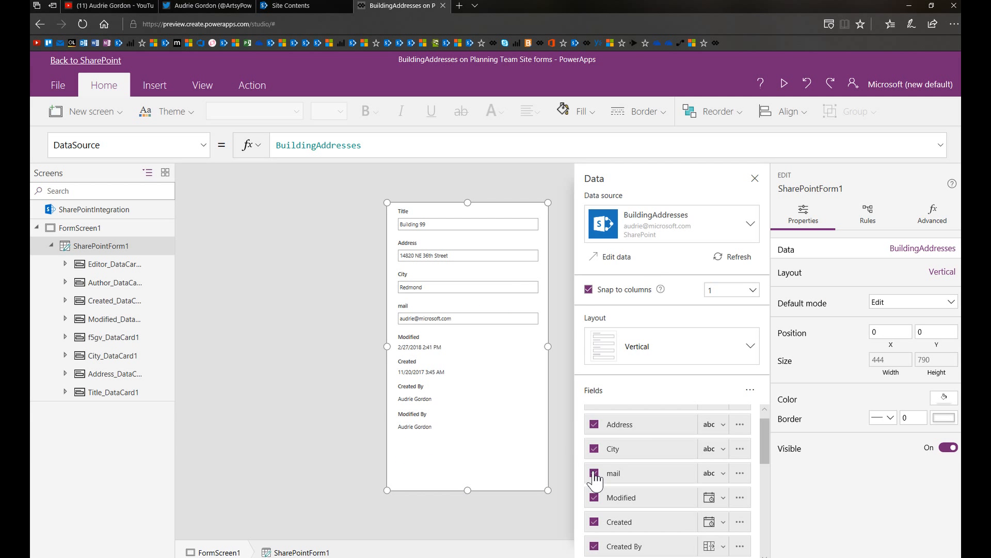
left_click(594, 473)
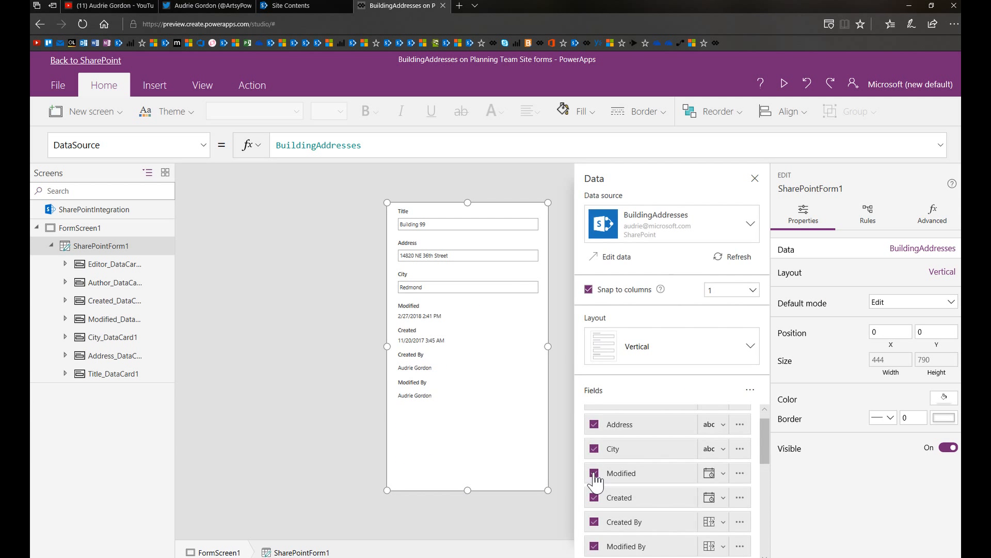
left_click(594, 473)
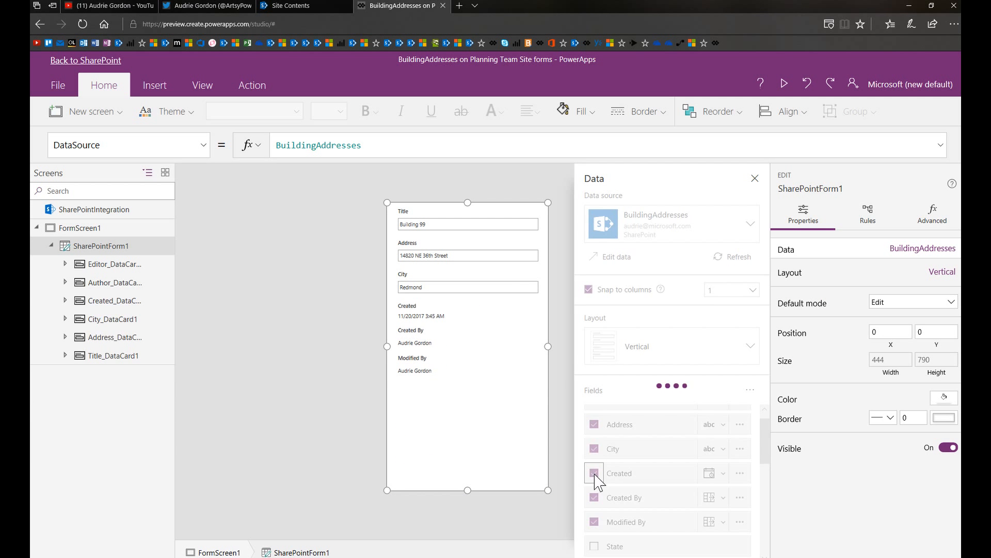
left_click(594, 473)
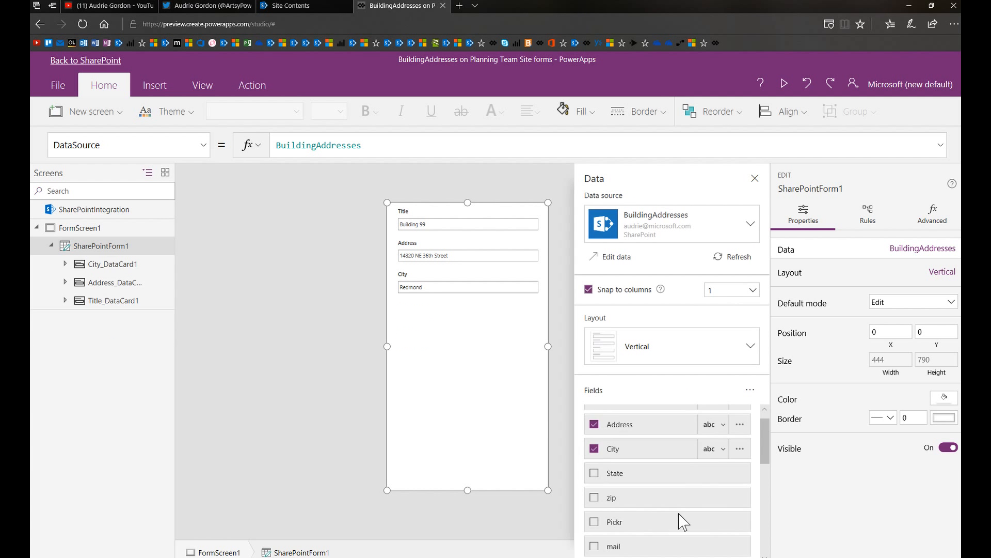
- Add the Attachments field below City and close the Data pane
scroll("down", 3)
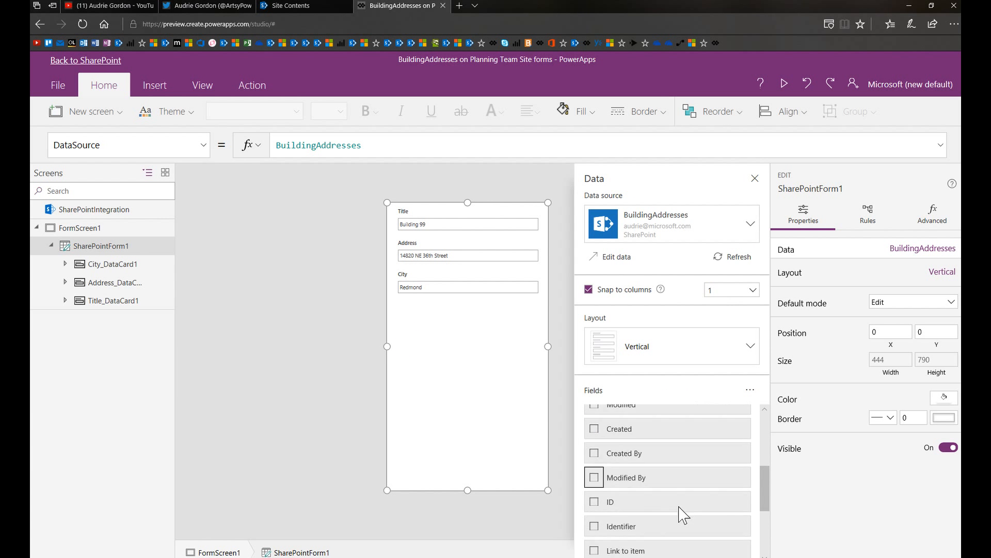
scroll("down", 3)
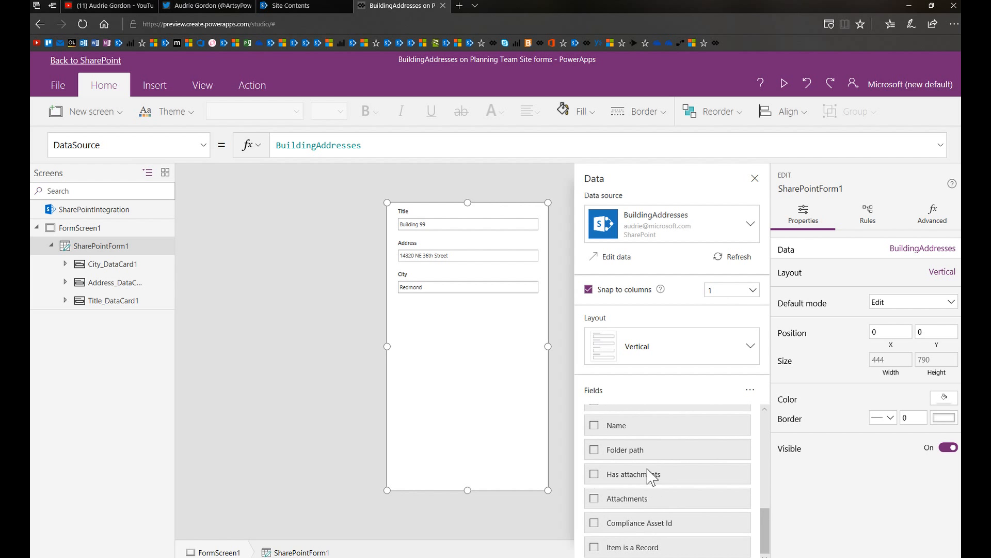
mouse_move(660, 481)
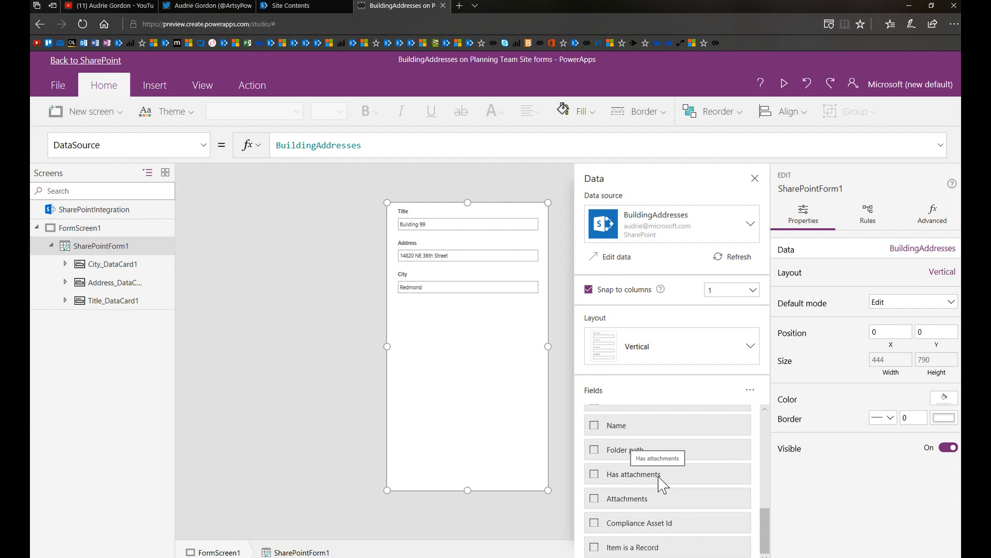
mouse_move(663, 482)
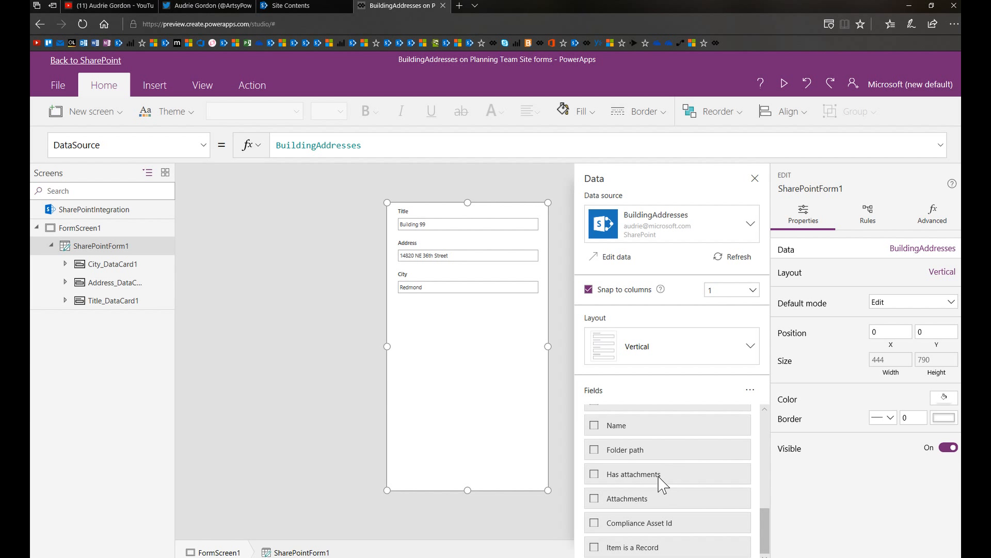
mouse_move(652, 510)
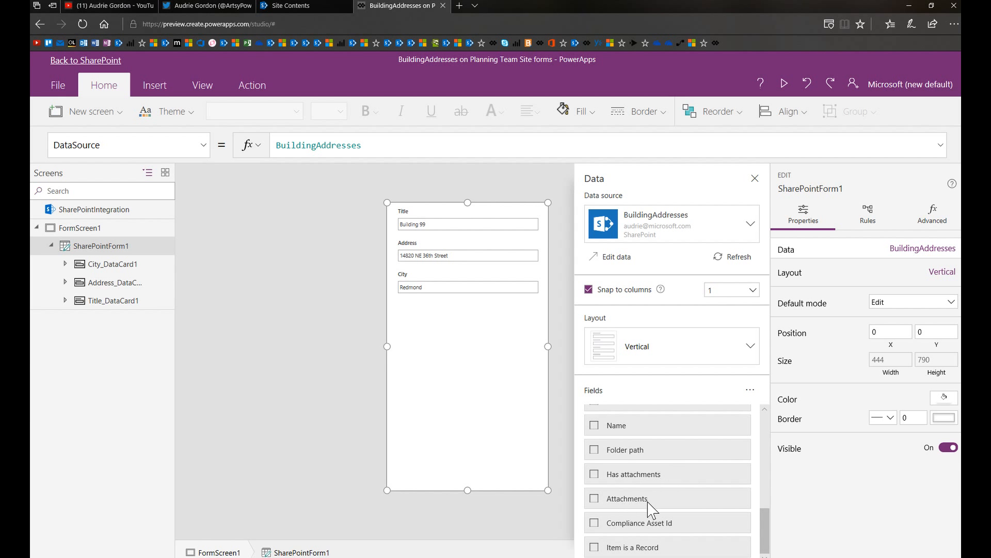
mouse_move(597, 502)
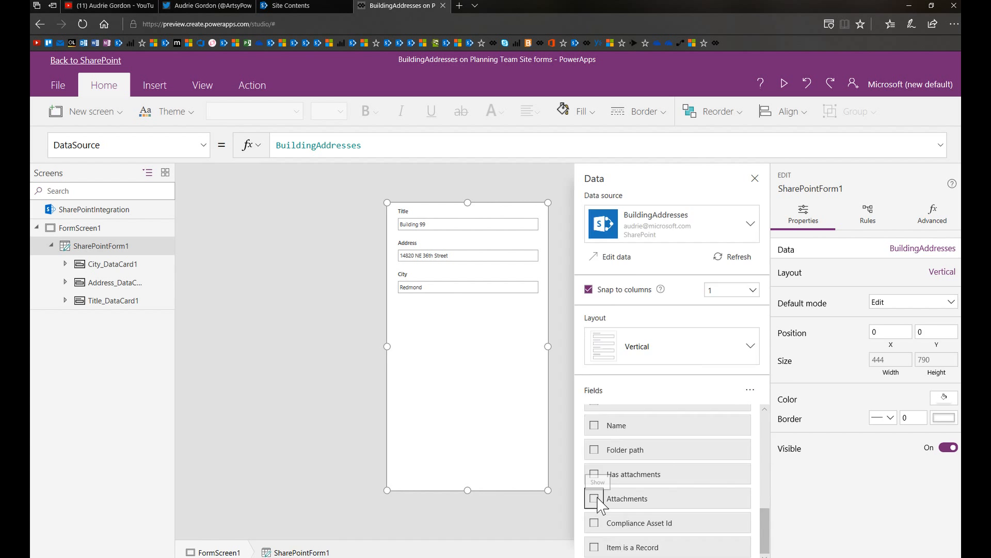
left_click(594, 499)
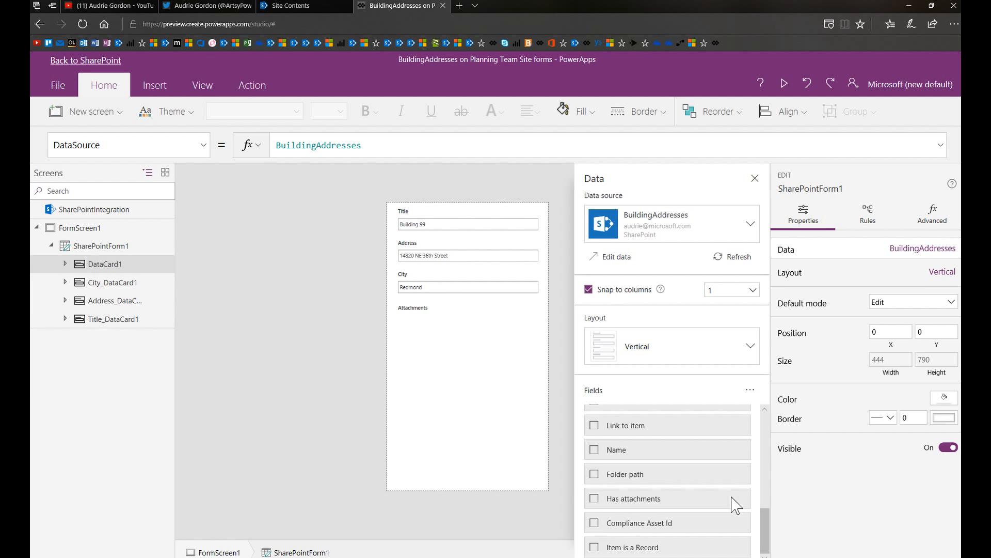
left_click(466, 326)
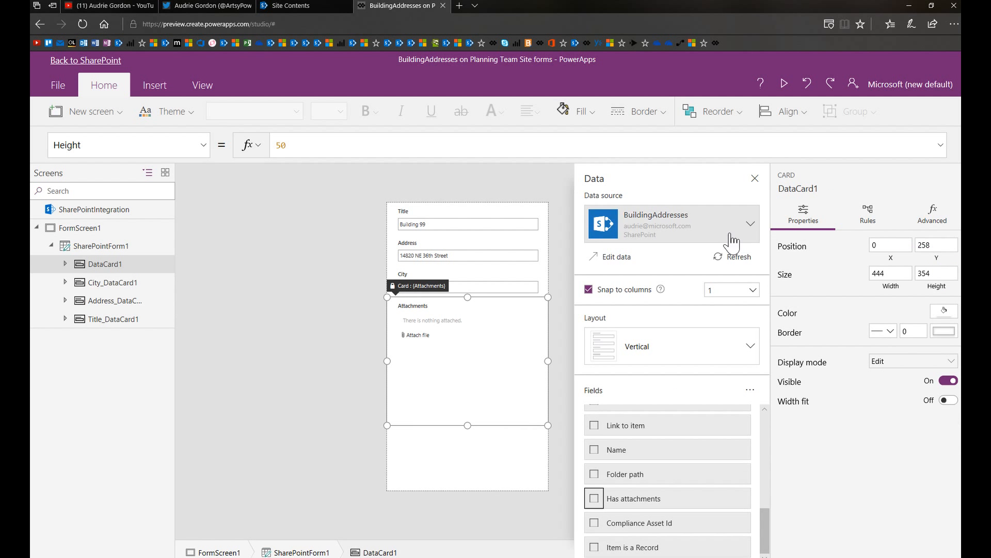
left_click(754, 178)
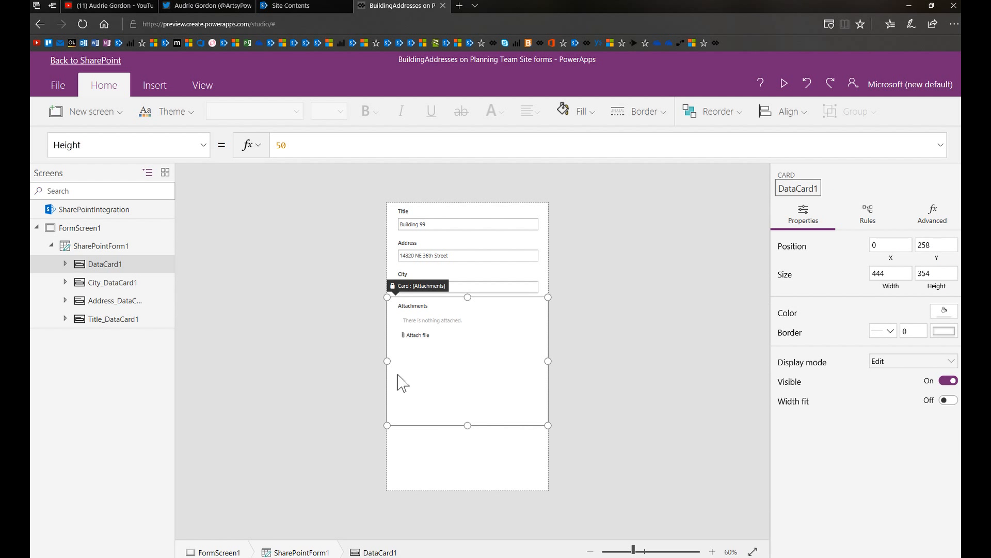
left_click(79, 227)
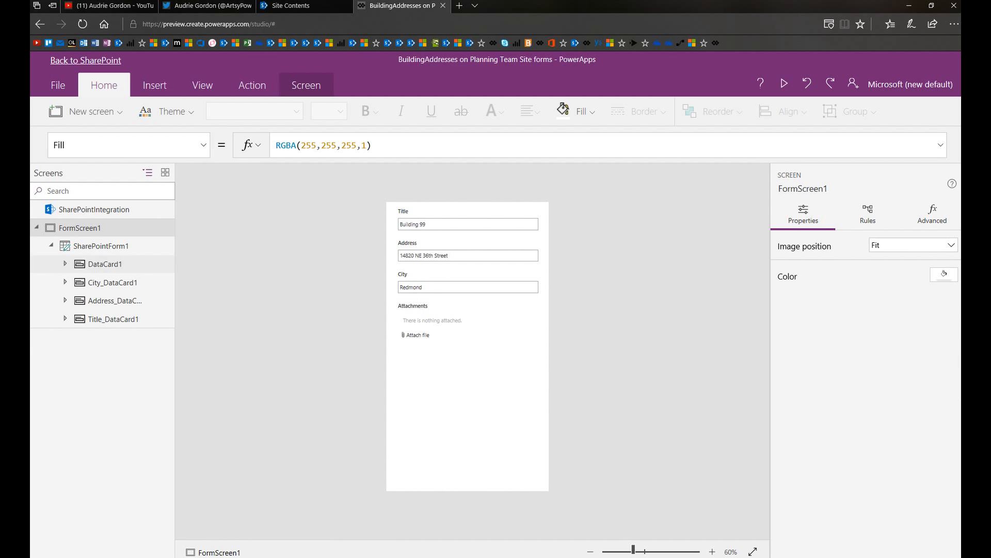
mouse_move(105, 85)
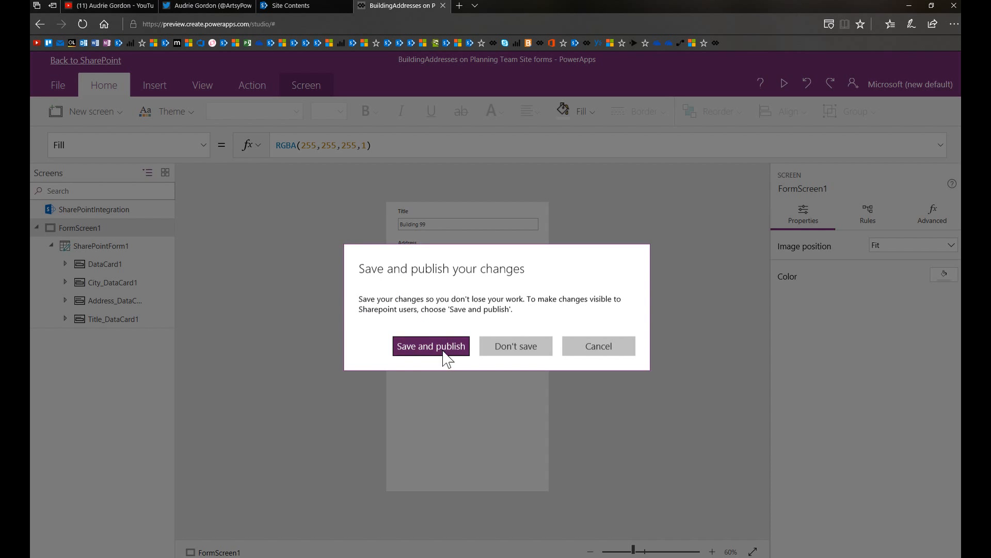
- Save and publish the customized form, then return to SharePoint
left_click(430, 346)
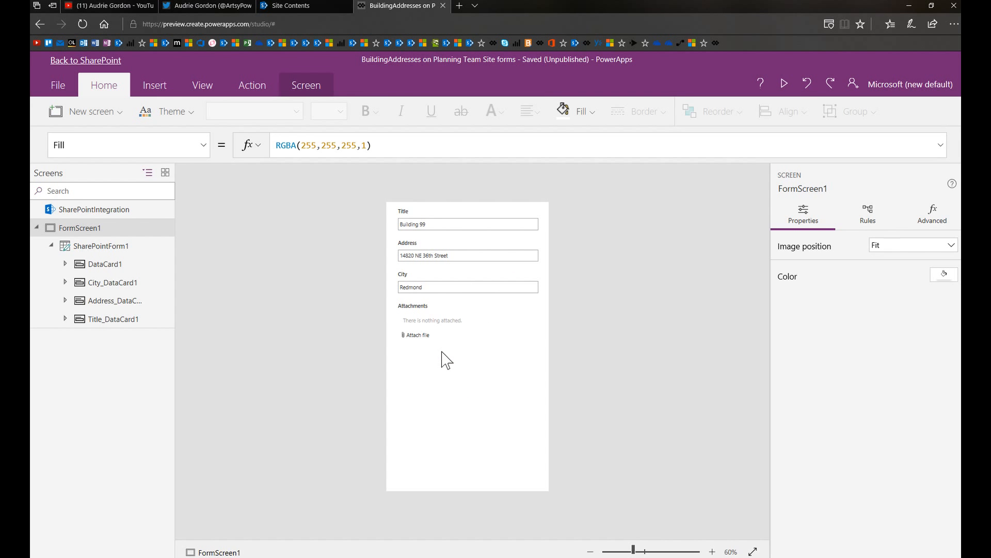
left_click(57, 85)
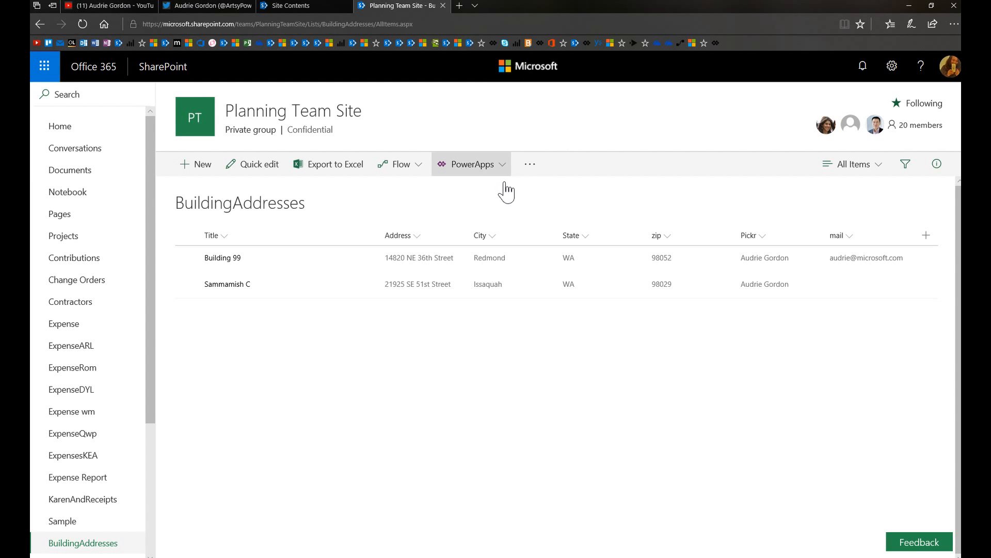
left_click(470, 164)
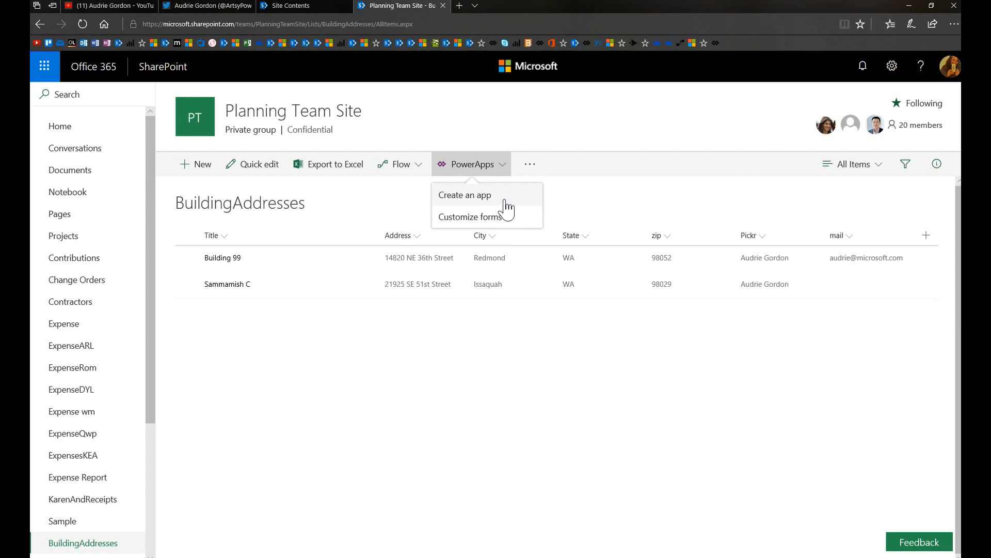
mouse_move(505, 205)
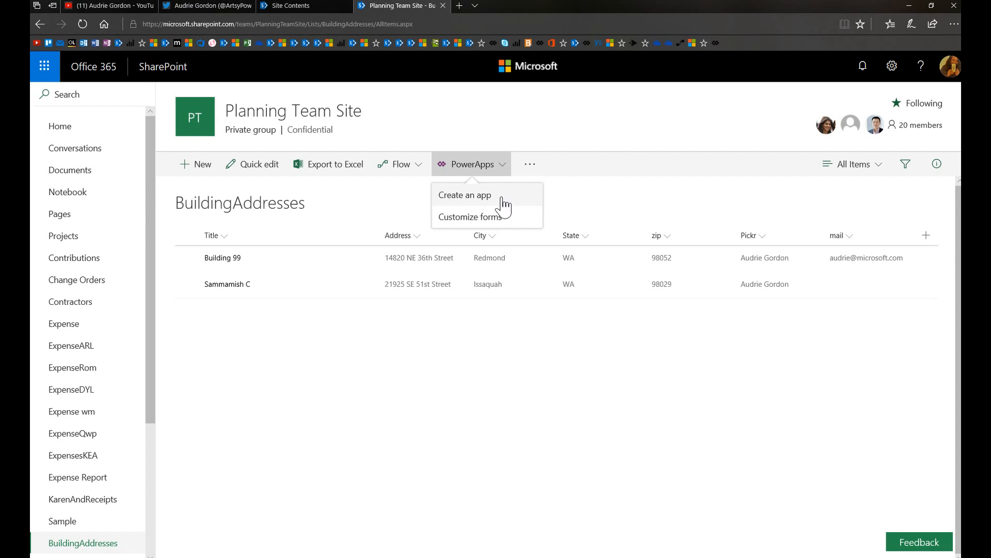
mouse_move(251, 253)
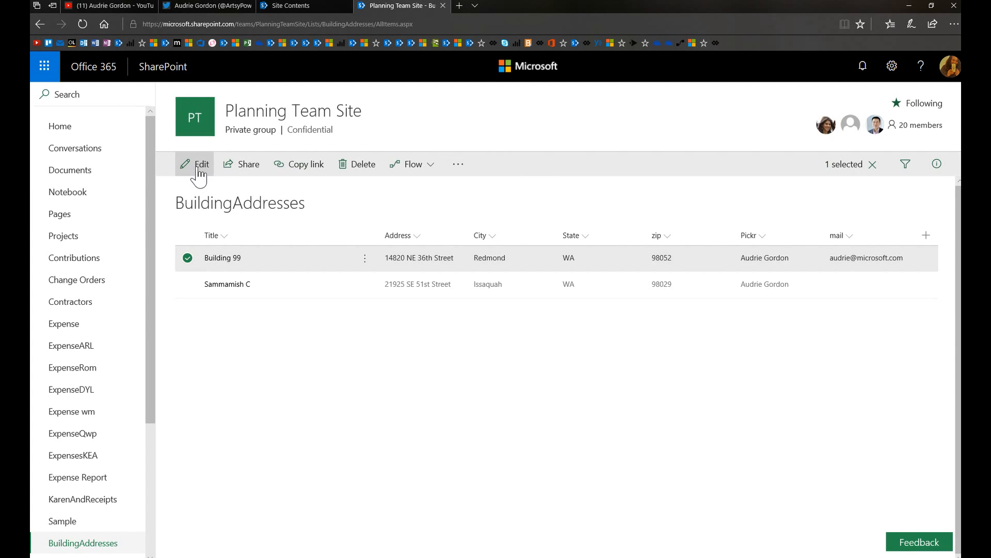
left_click(201, 164)
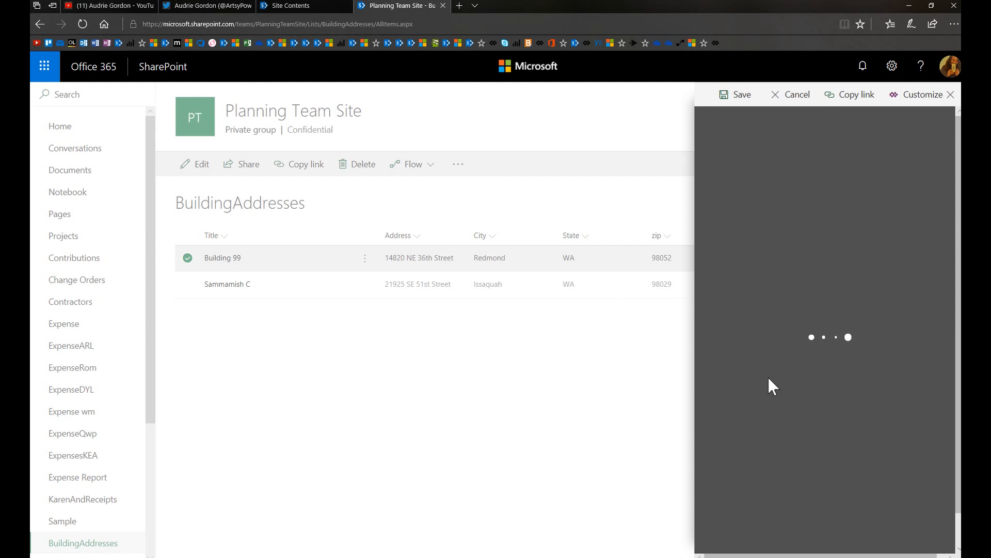
mouse_move(839, 420)
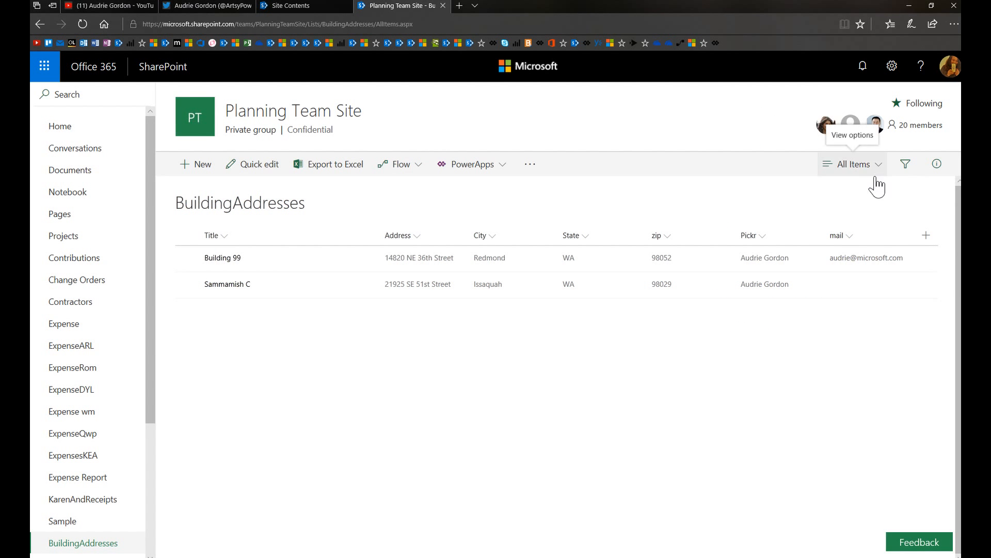
- Edit the All Items view to show Attachments at position 1
left_click(852, 163)
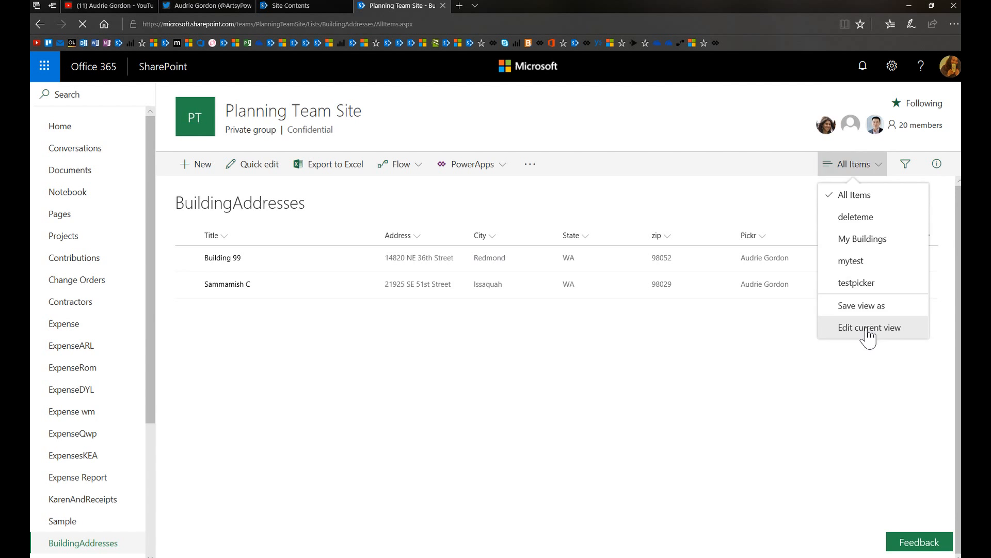
left_click(870, 327)
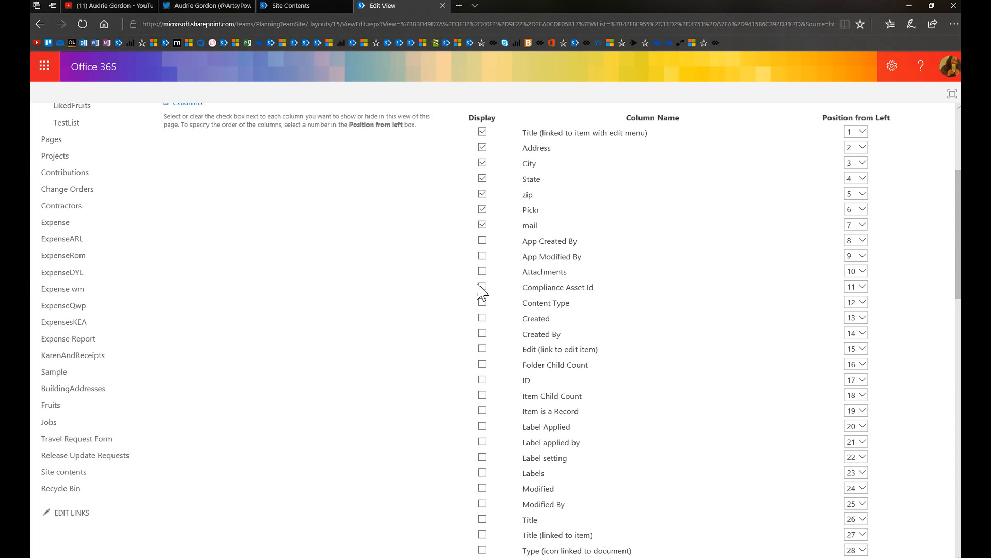
left_click(482, 271)
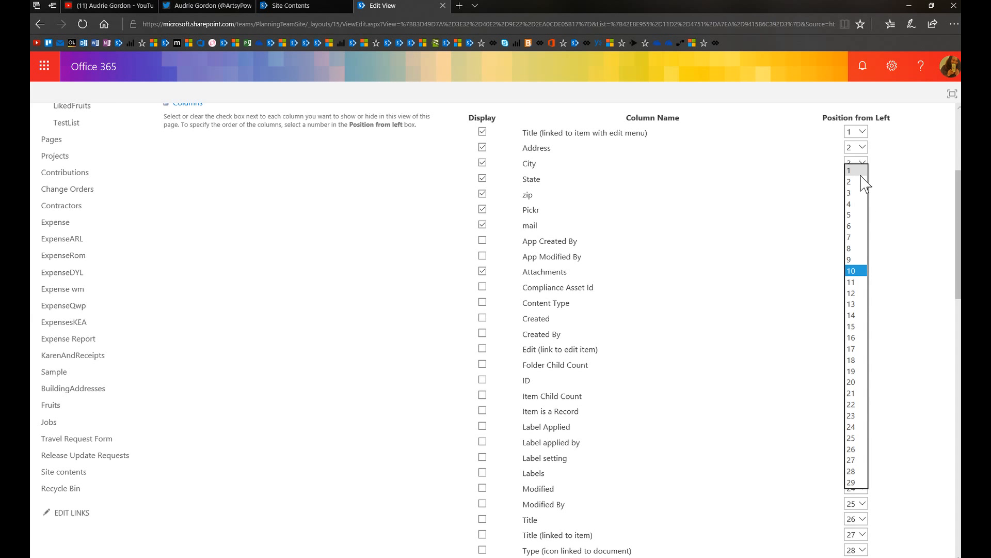
left_click(851, 171)
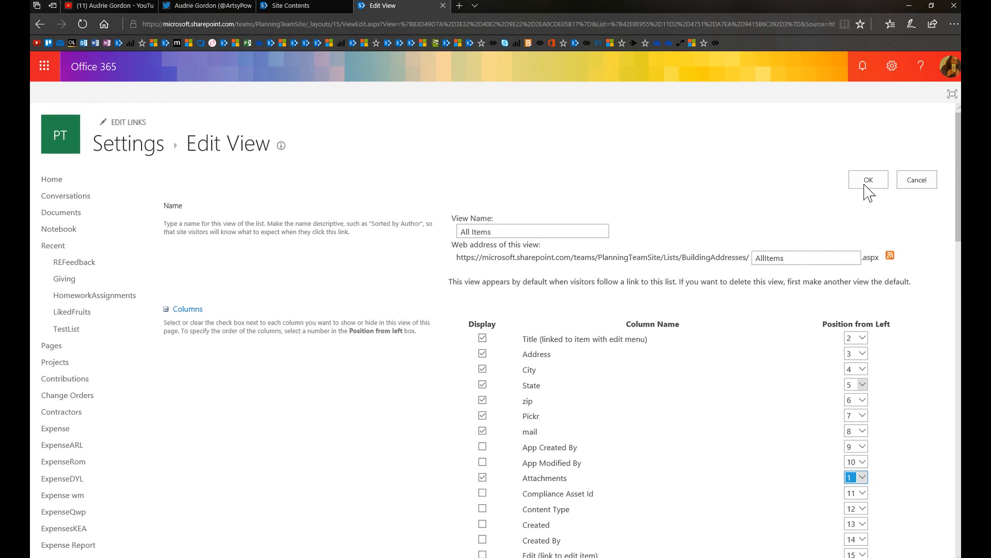
mouse_move(605, 312)
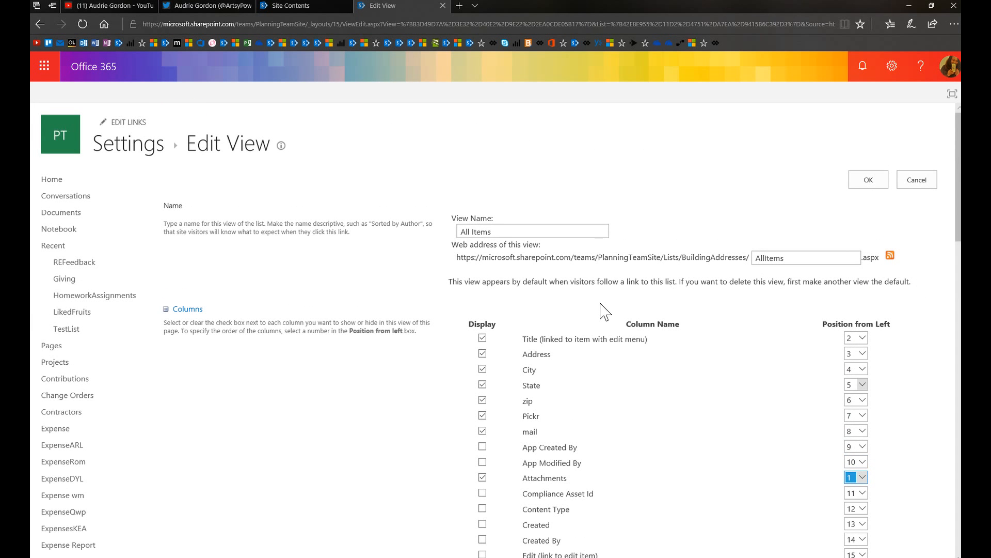
mouse_move(868, 184)
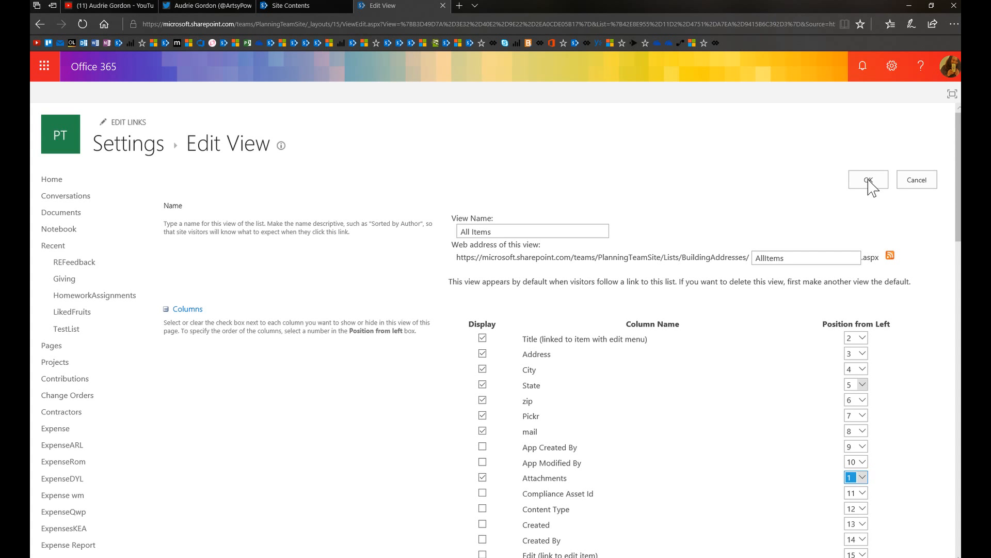
mouse_move(875, 188)
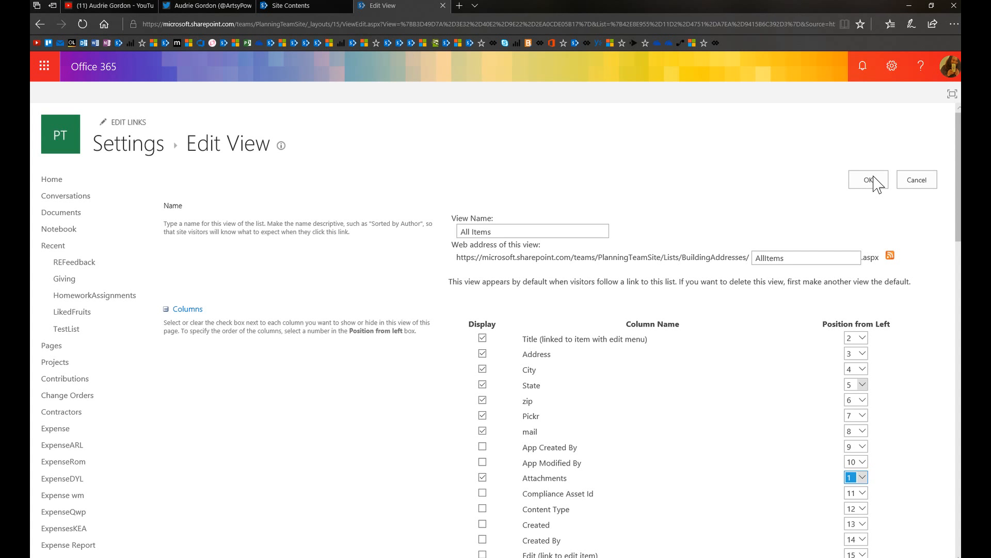
left_click(867, 179)
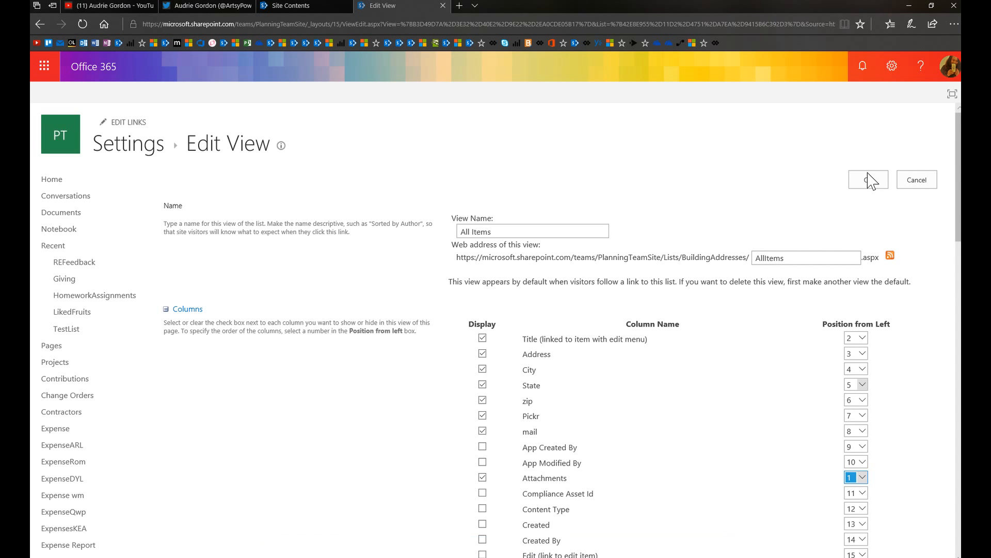
left_click(867, 180)
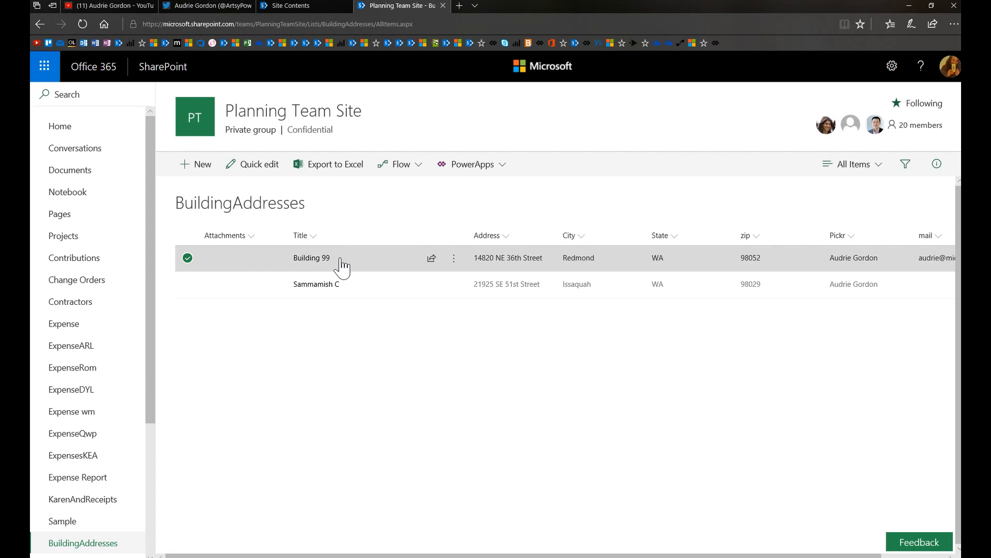
- Attach build99sample.jpg from the Desktop to Building 99's edit form
left_click(187, 258)
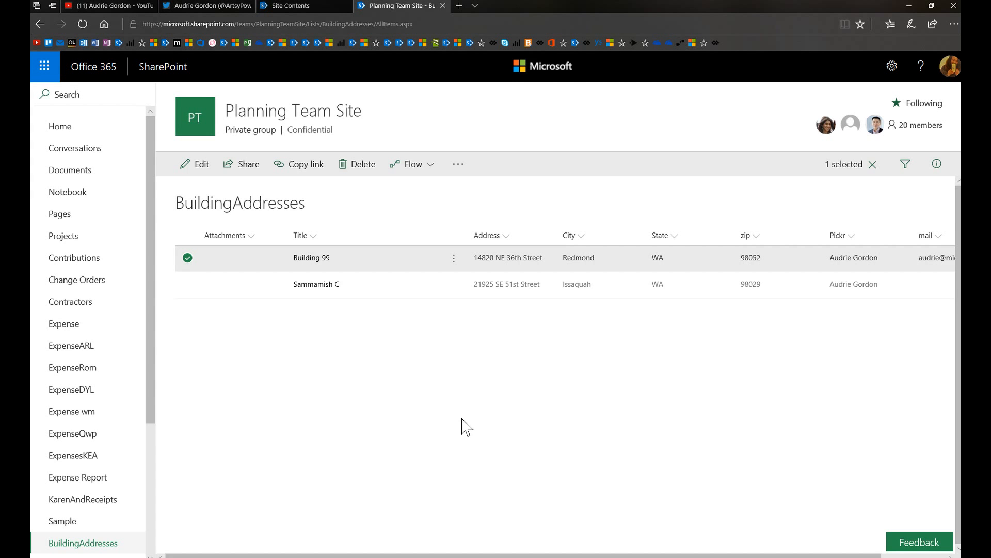
mouse_move(721, 373)
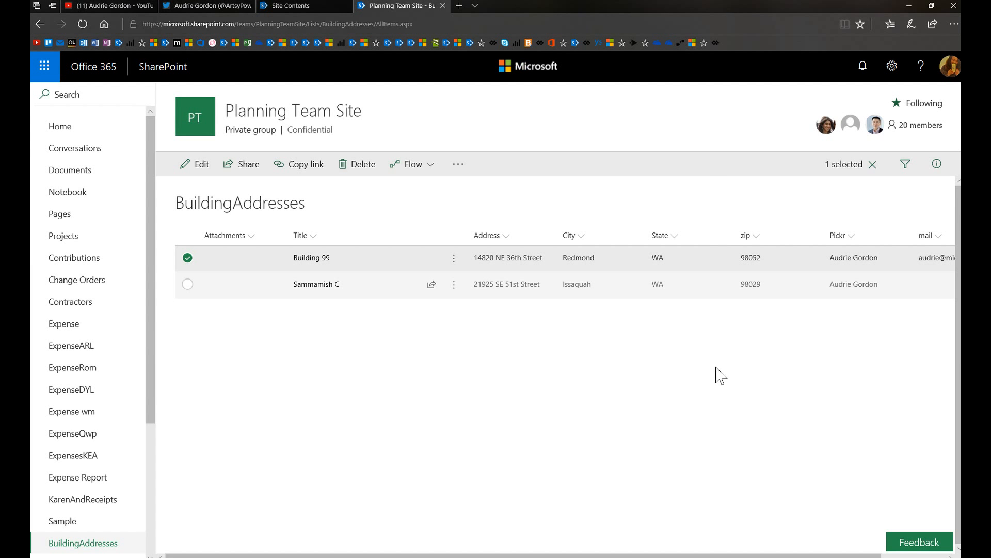
mouse_move(718, 425)
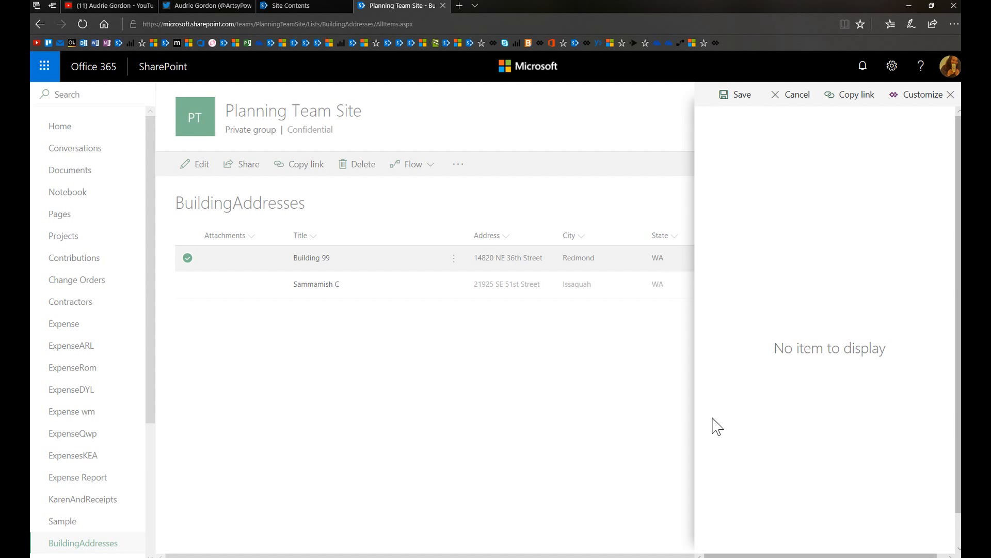
left_click(311, 258)
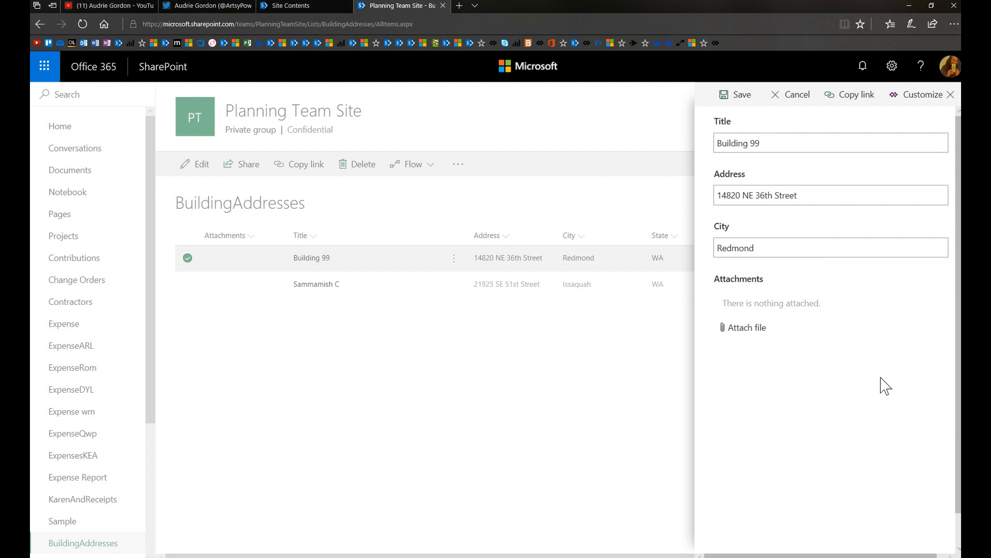
mouse_move(796, 441)
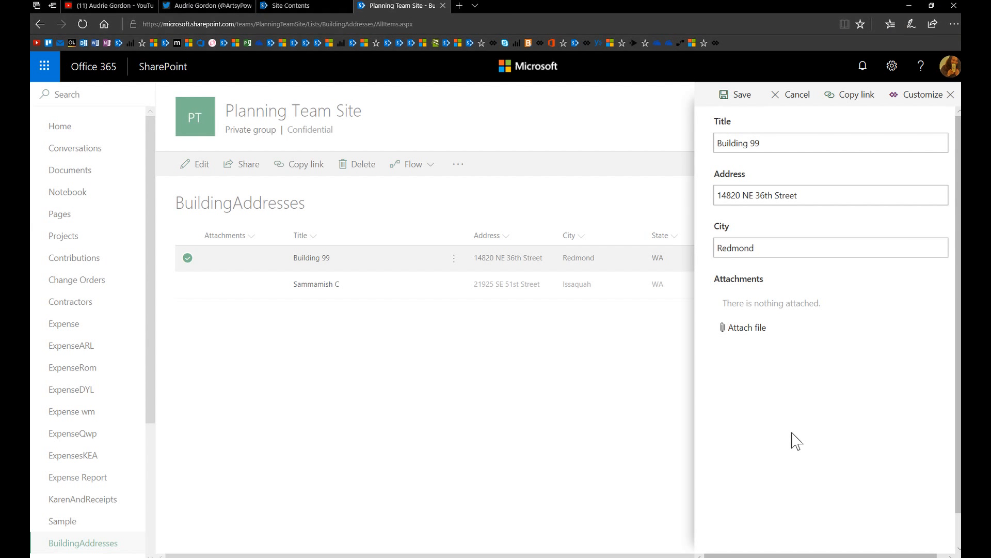
left_click(748, 326)
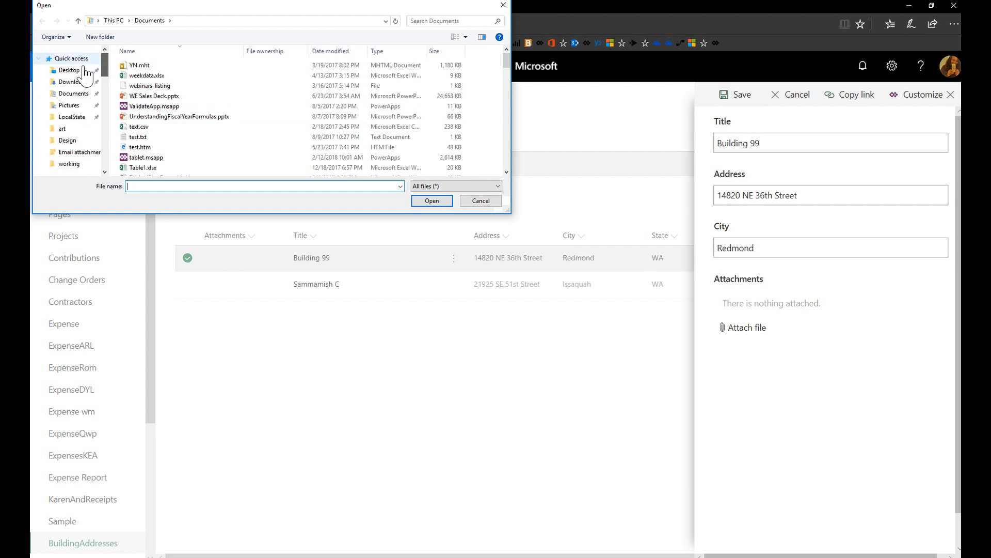
left_click(68, 70)
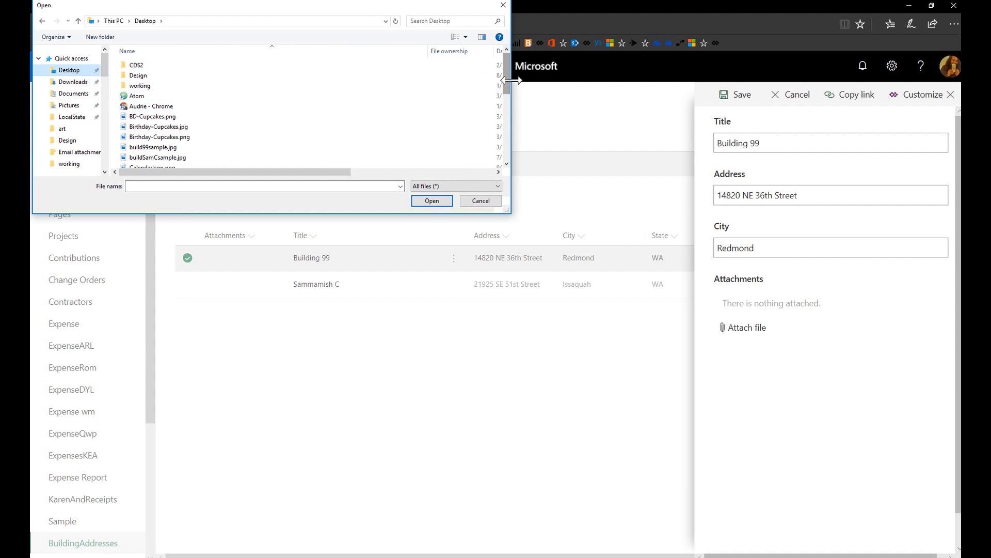
scroll("down", 3)
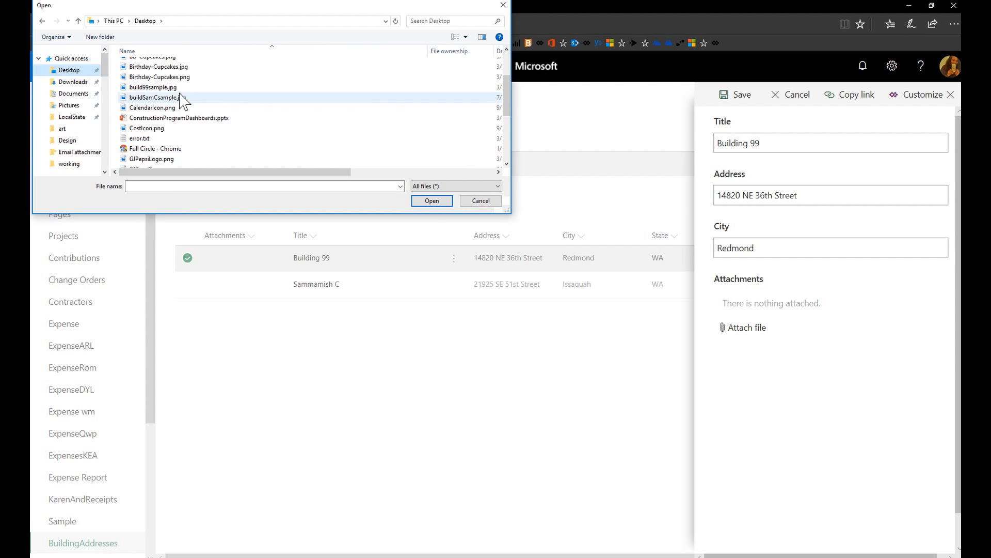
left_click(480, 200)
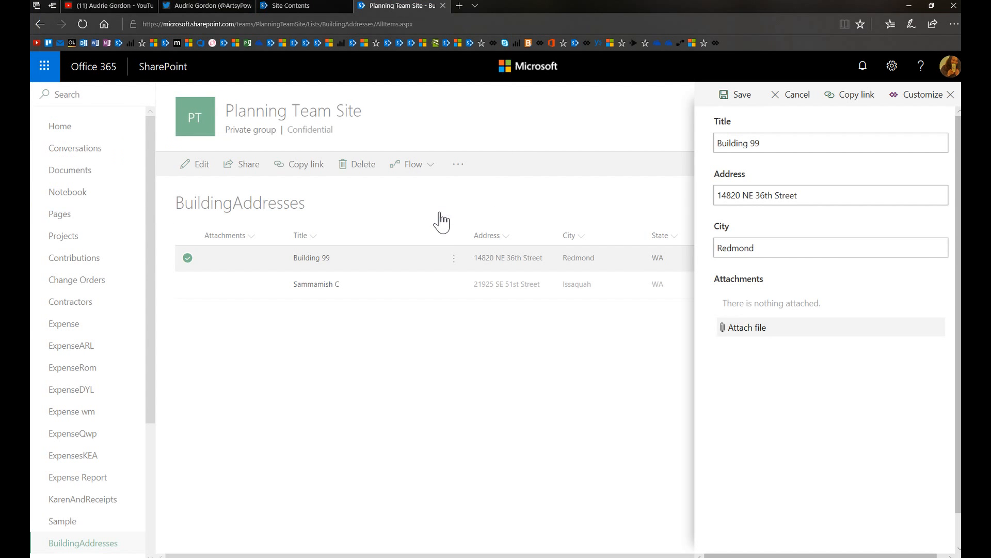
left_click(748, 327)
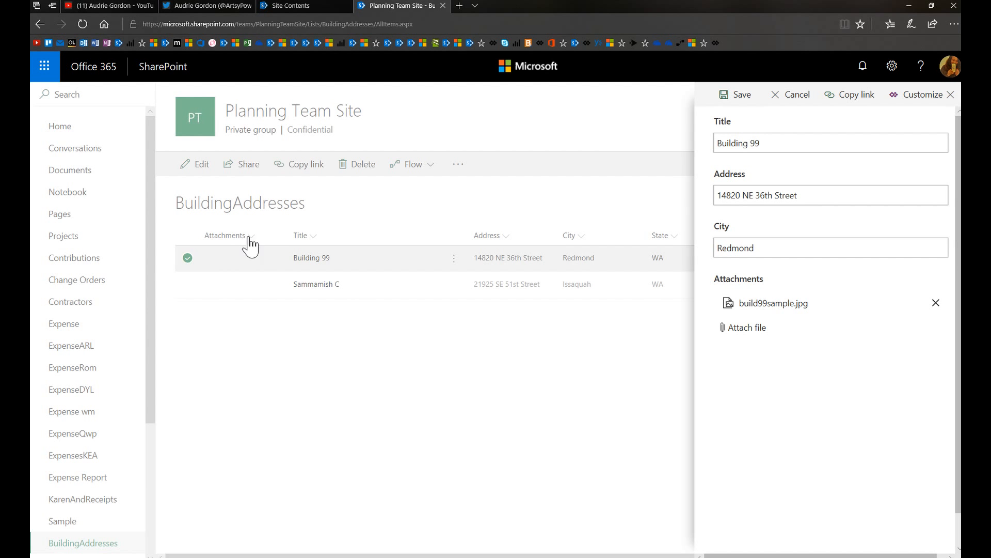
mouse_move(721, 98)
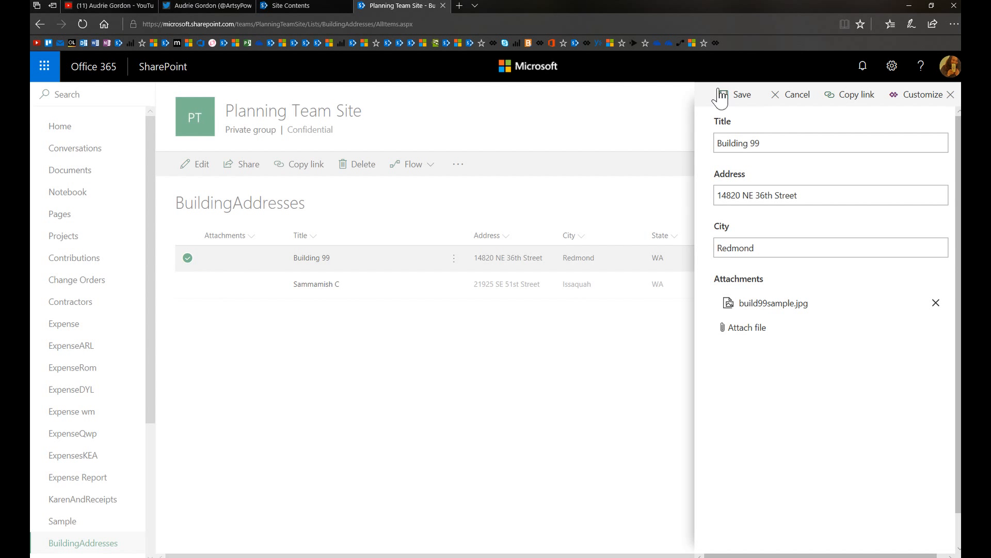
mouse_move(287, 287)
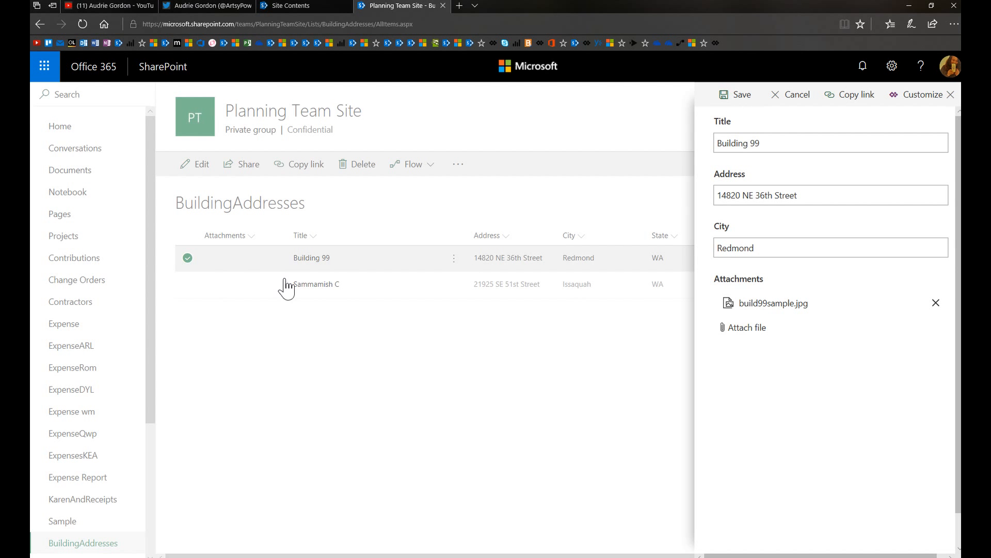
mouse_move(799, 304)
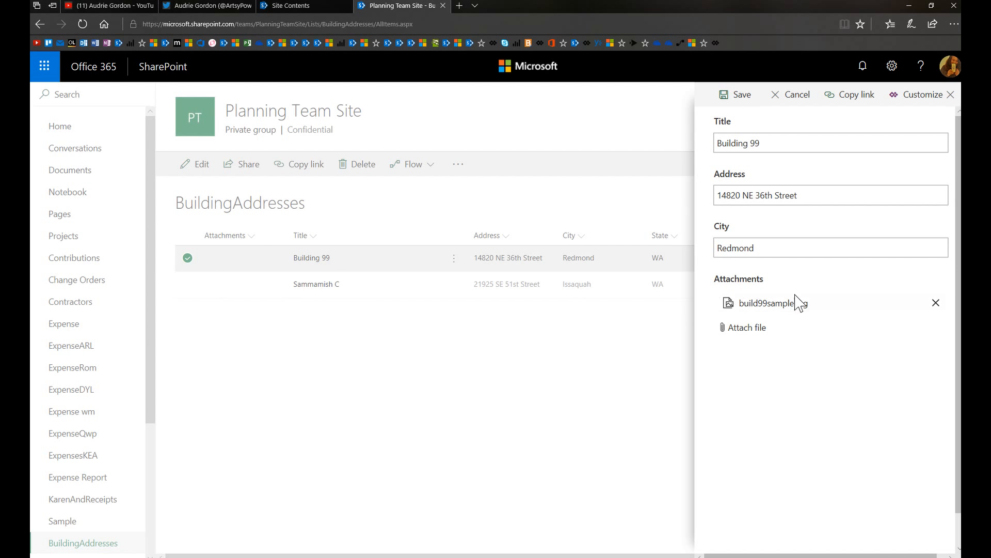
mouse_move(742, 94)
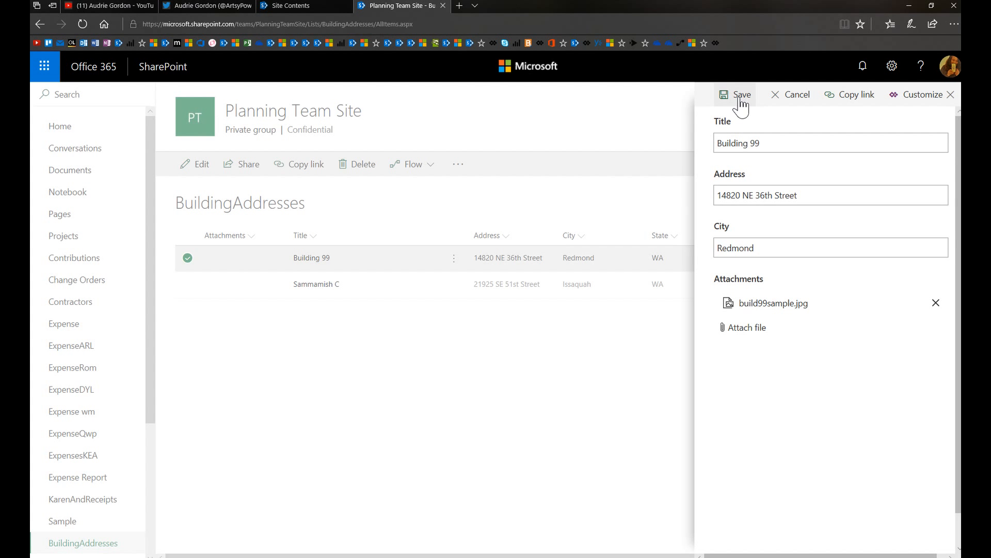
mouse_move(244, 264)
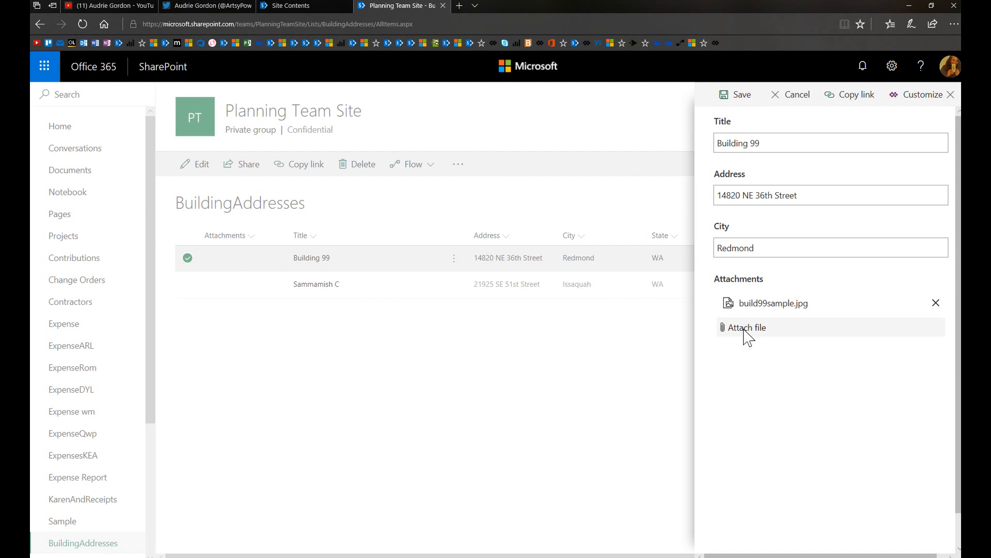
- Add IntroSlide.pptx as a second attachment and save Building 99
left_click(747, 327)
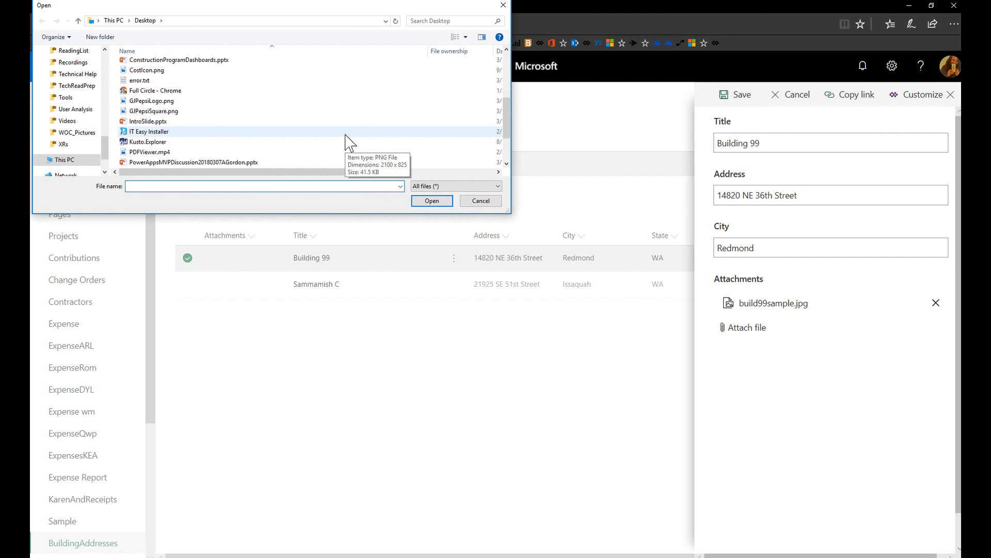
mouse_move(149, 121)
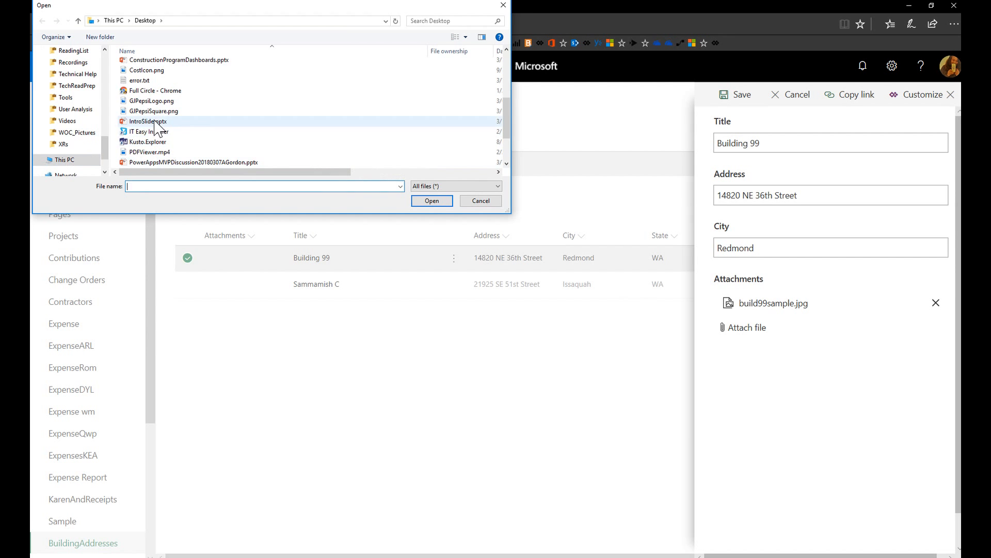
left_click(431, 200)
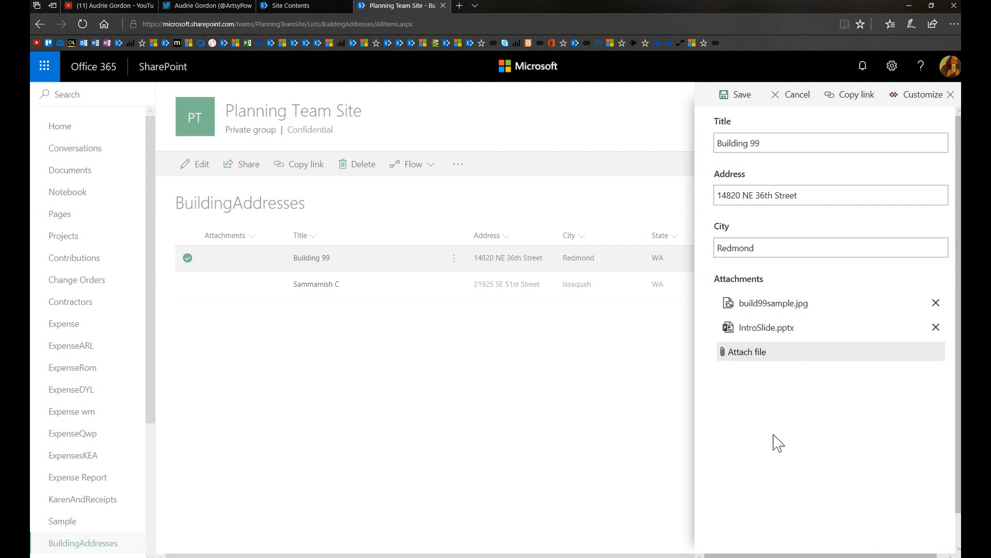
mouse_move(538, 427)
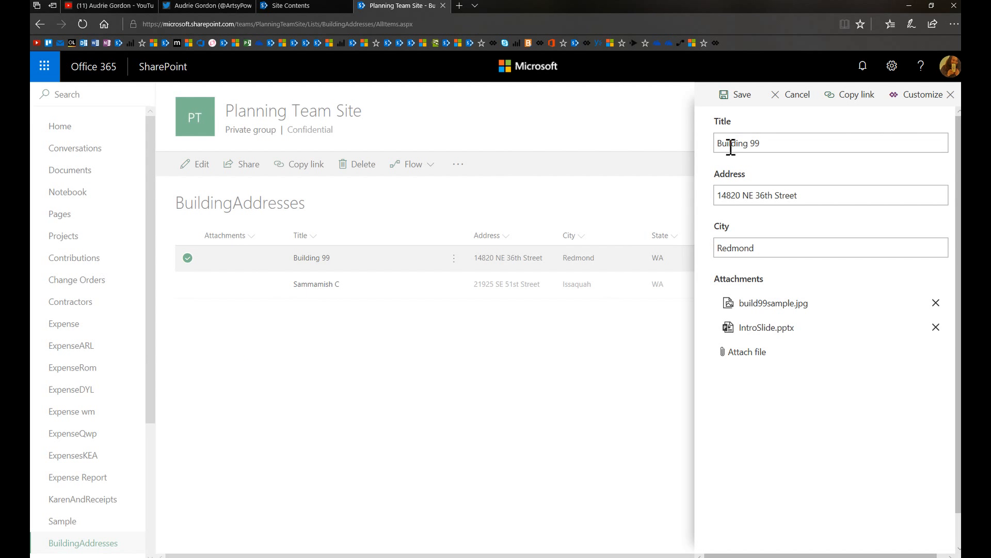
mouse_move(491, 442)
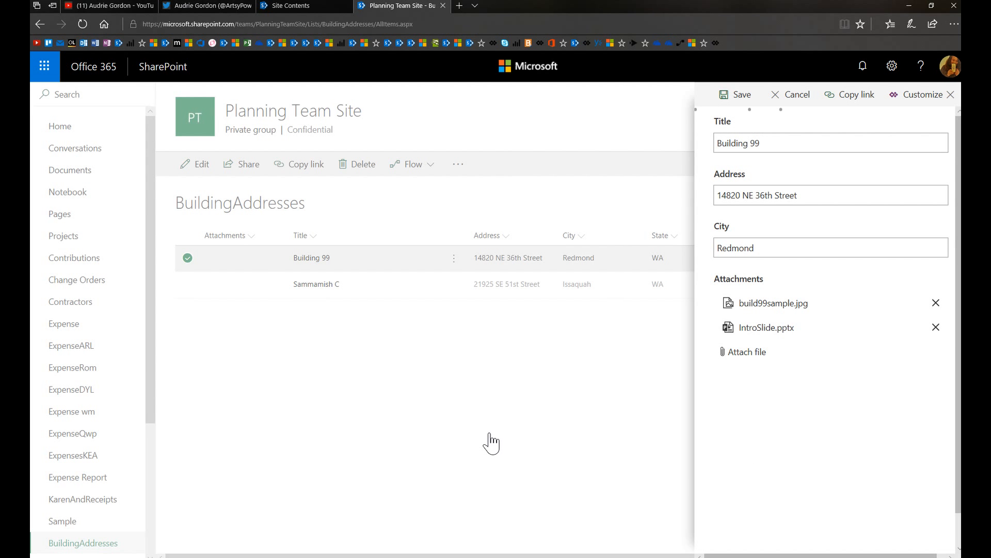
left_click(734, 94)
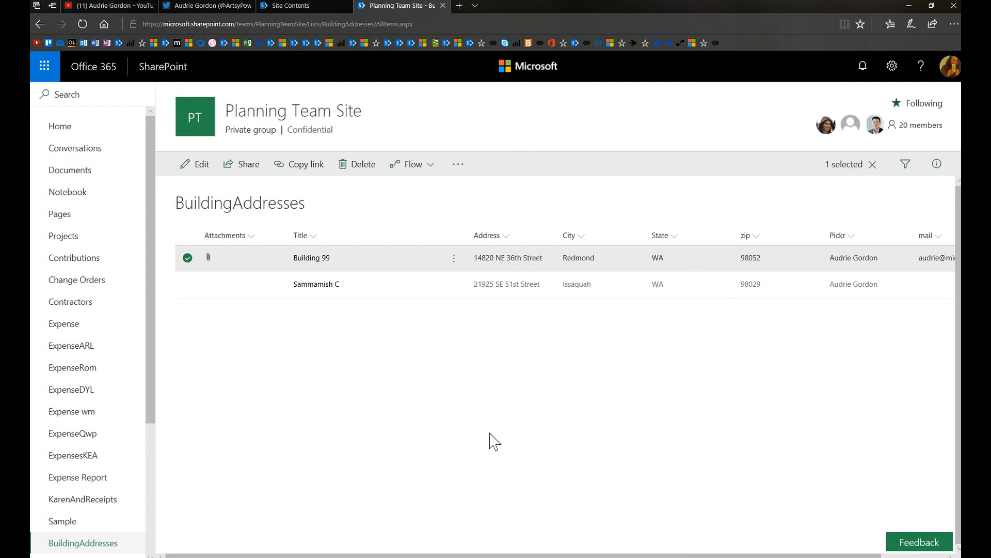
mouse_move(344, 256)
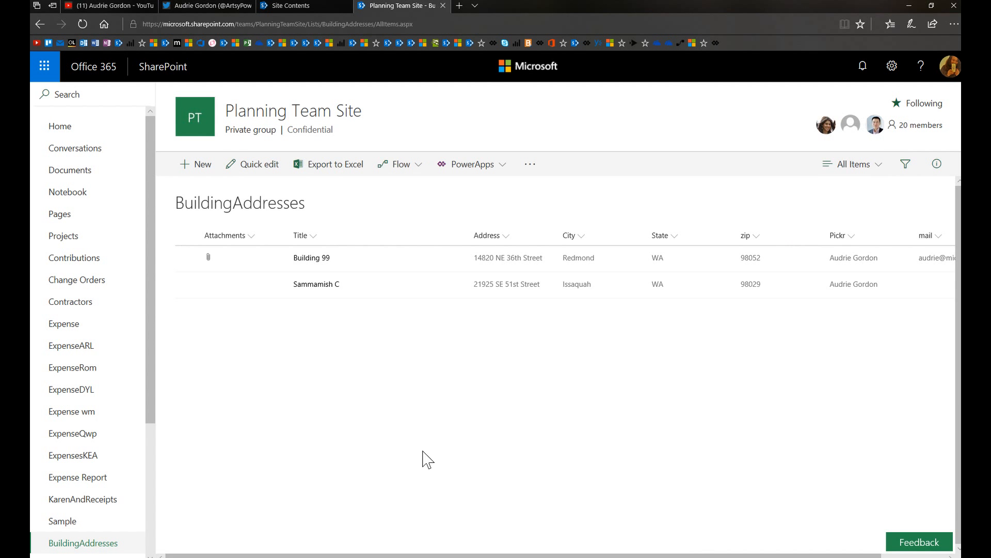
mouse_move(311, 257)
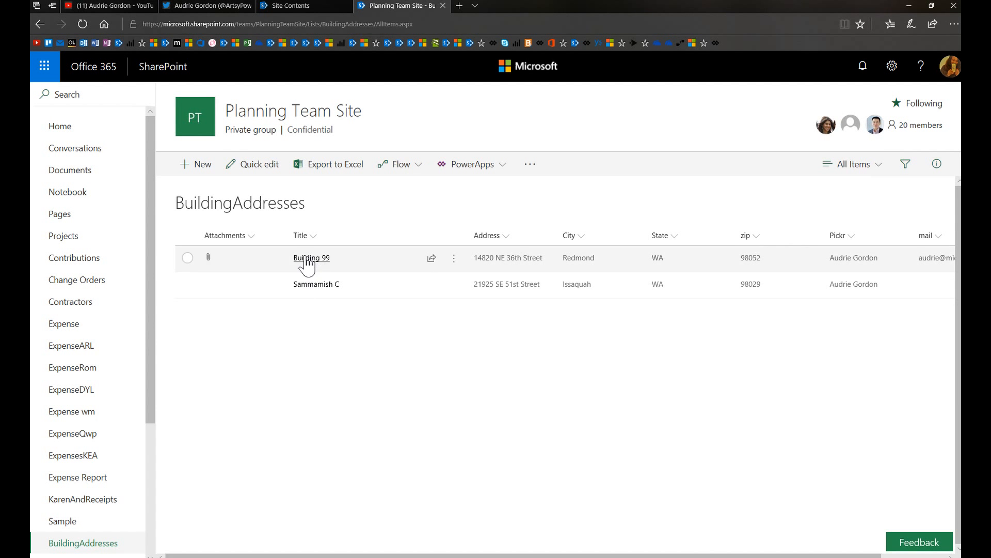
- Open Building 99's IntroSlide.pptx attachment in PowerPoint, view it, then close PowerPoint
left_click(311, 257)
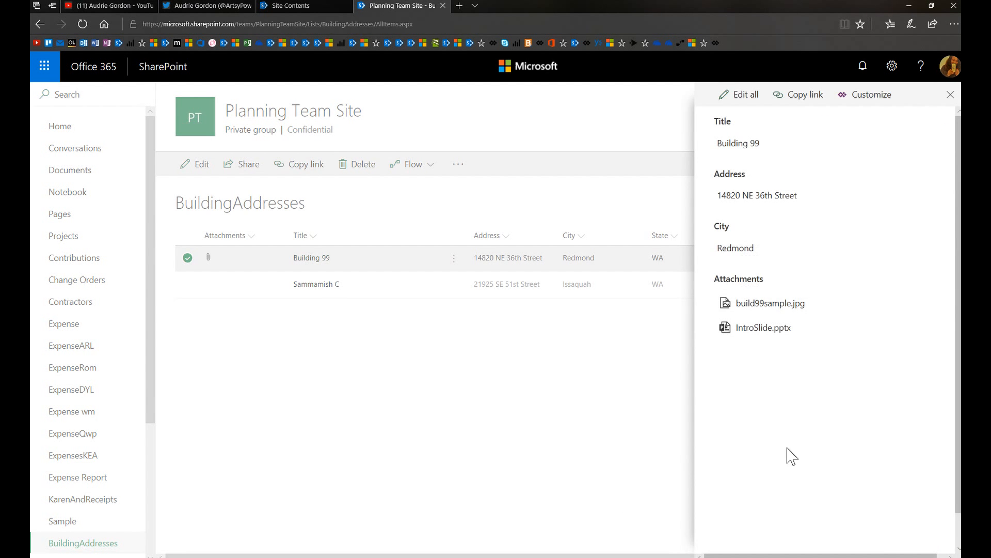
mouse_move(757, 341)
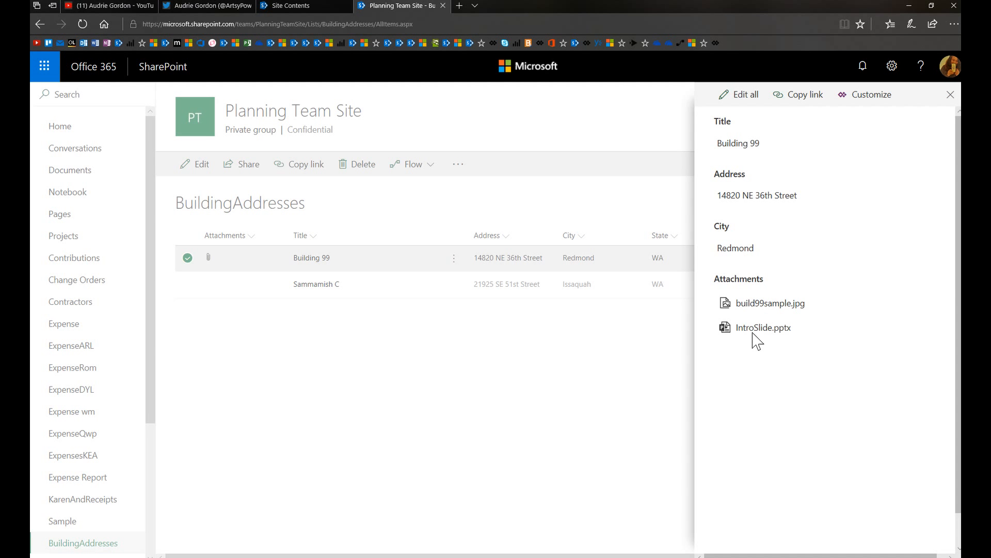
left_click(763, 326)
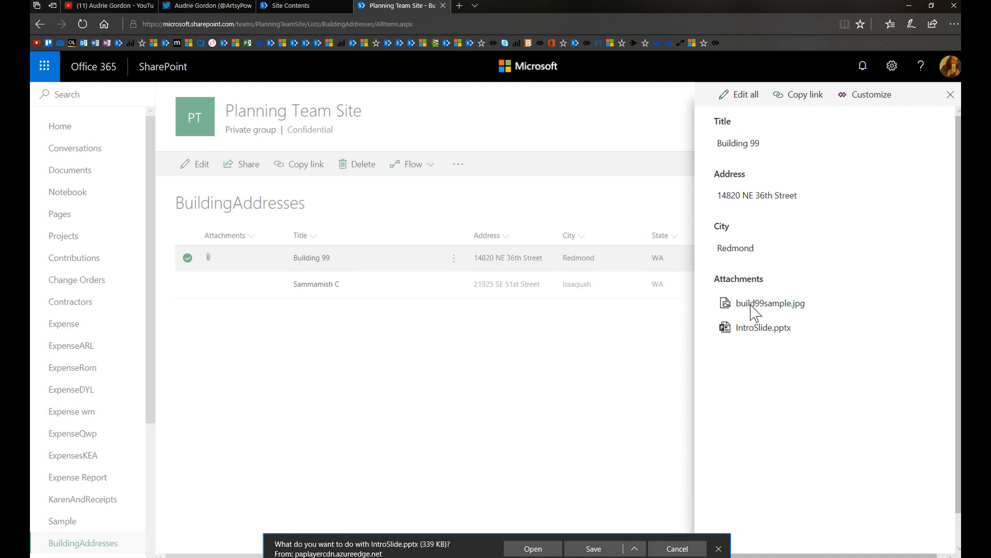
mouse_move(756, 335)
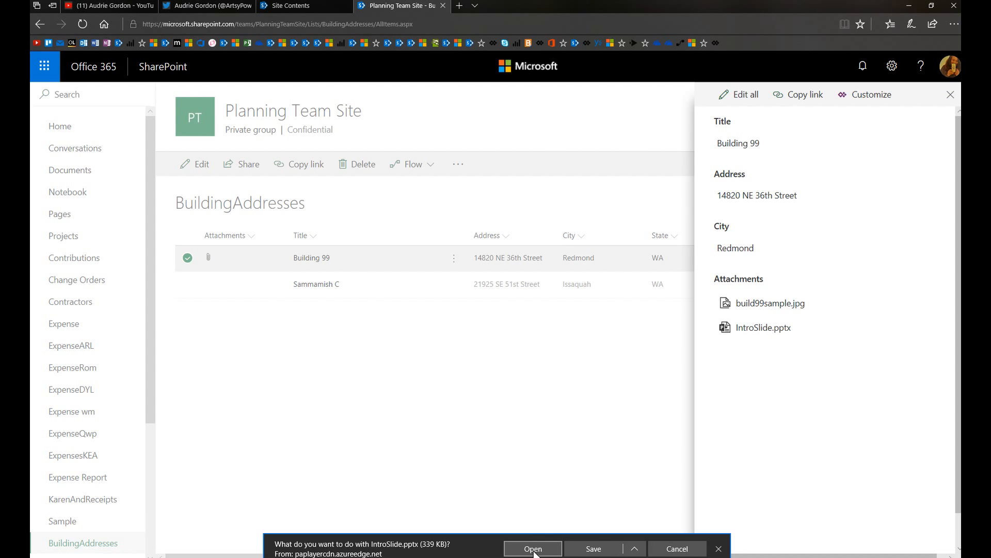
left_click(533, 548)
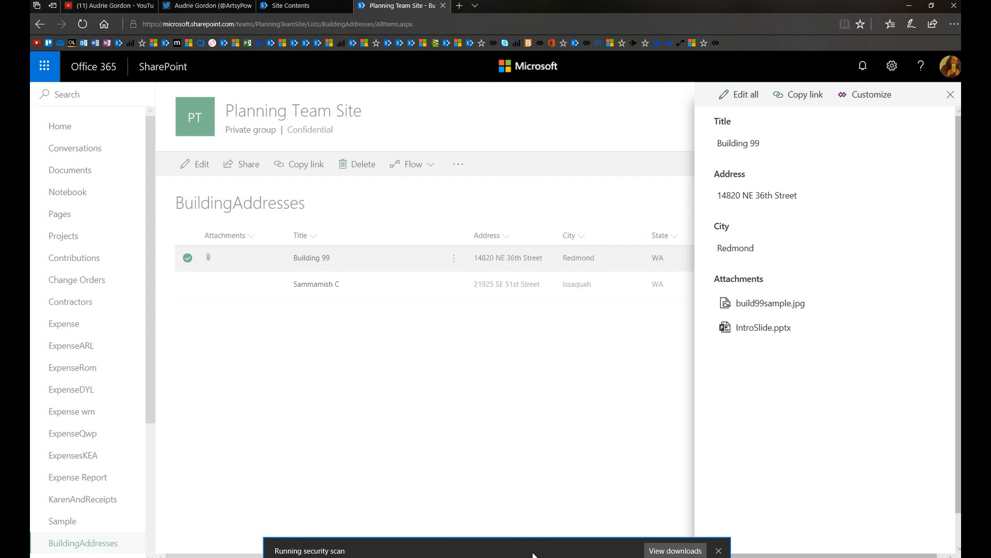
left_click(718, 550)
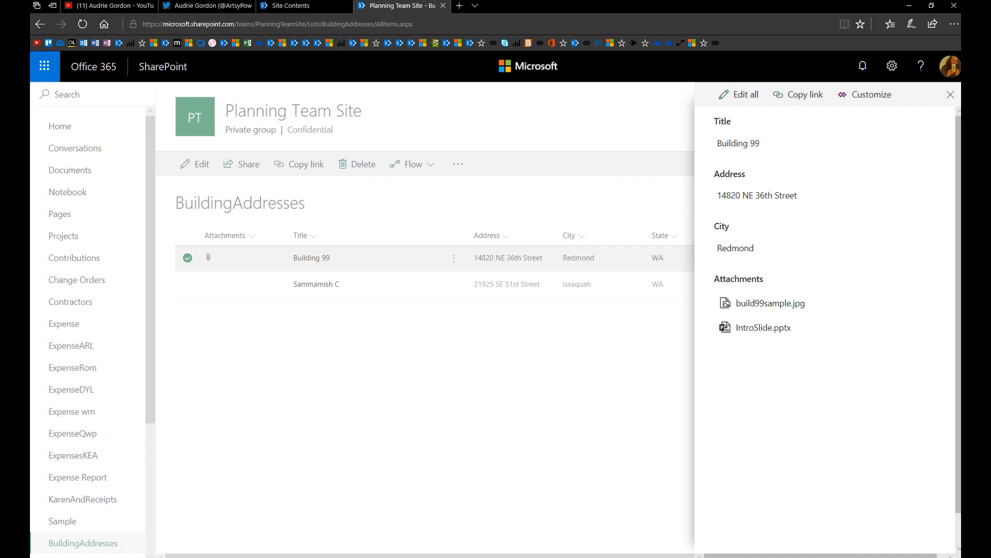
left_click(762, 327)
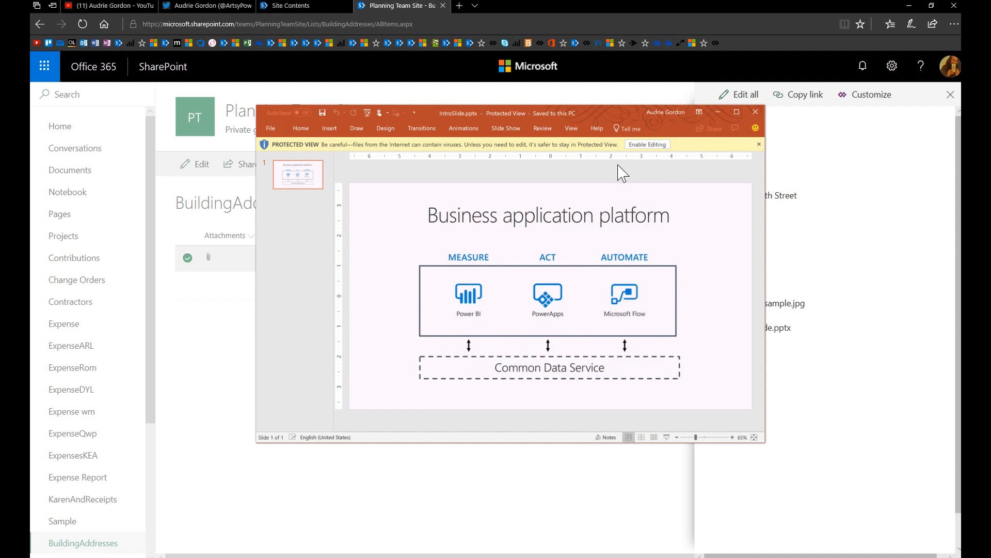
mouse_move(439, 123)
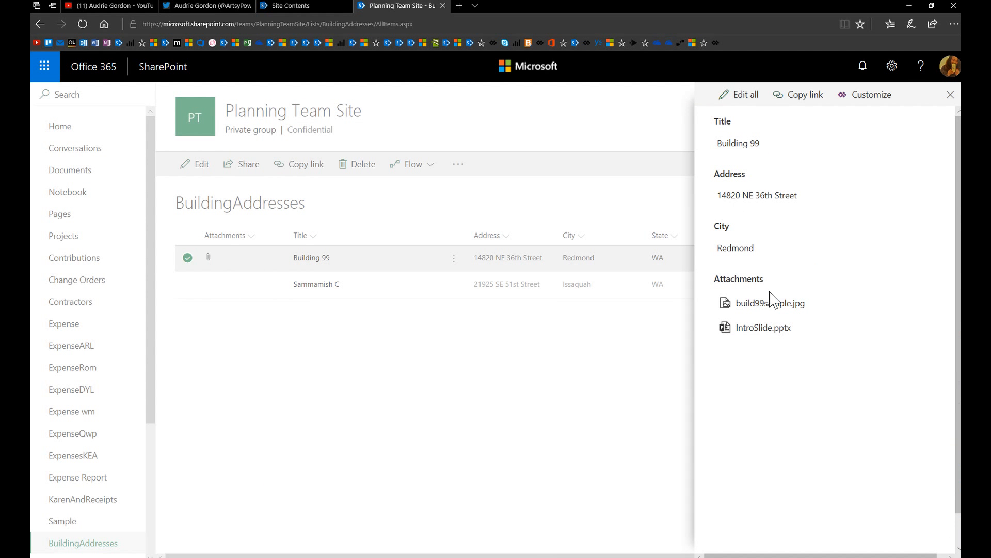
mouse_move(950, 103)
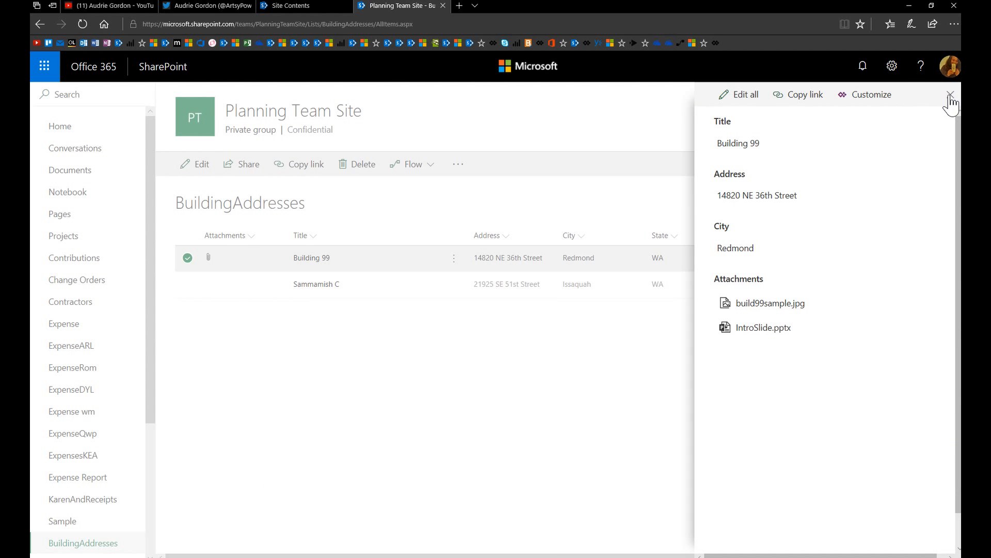
- Edit the Sammamish C item, attach error.txt from the desktop, and save it
left_click(951, 94)
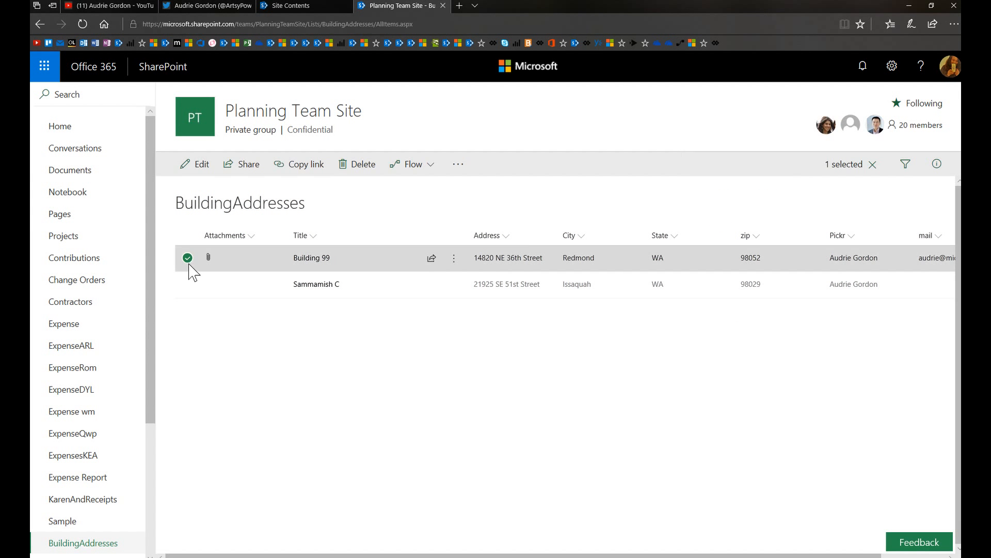
left_click(186, 284)
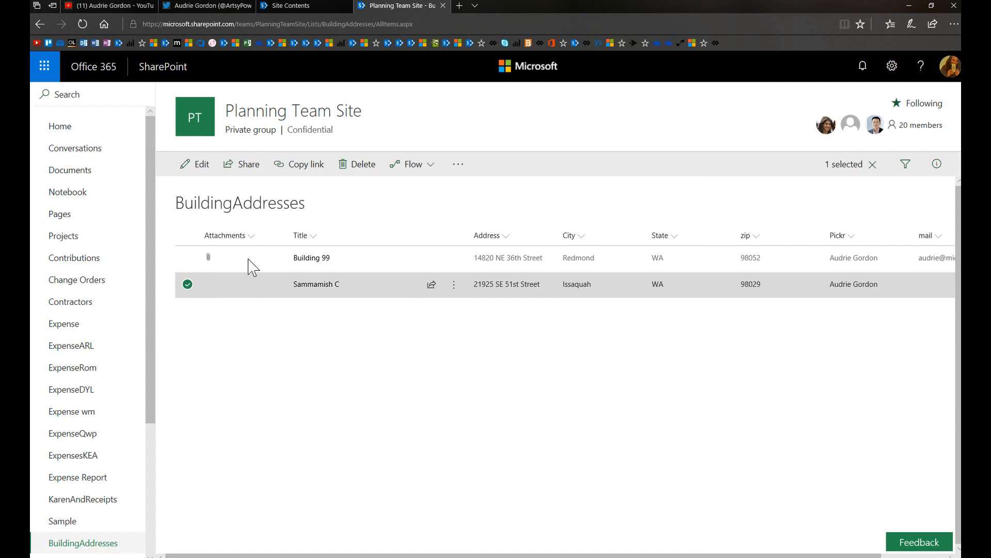
left_click(201, 163)
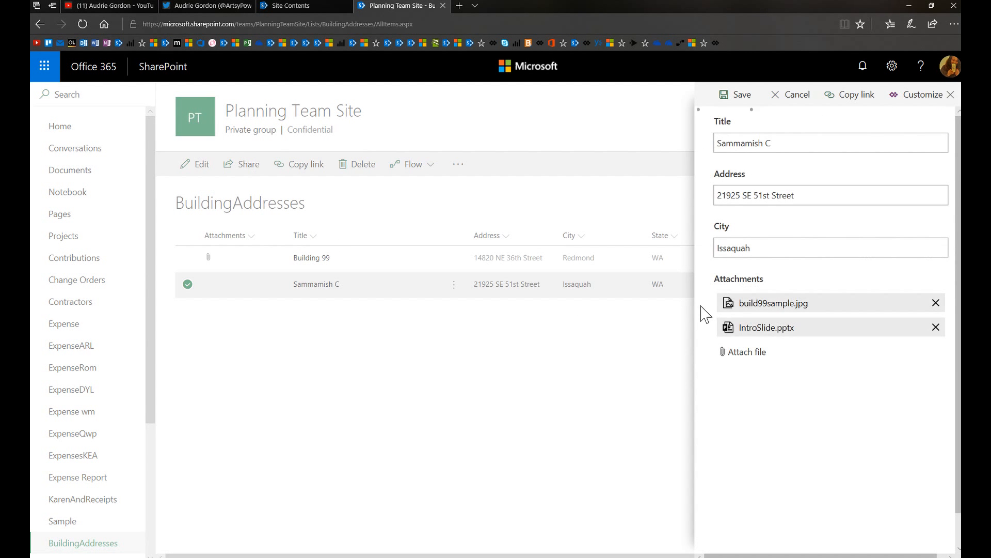
left_click(936, 327)
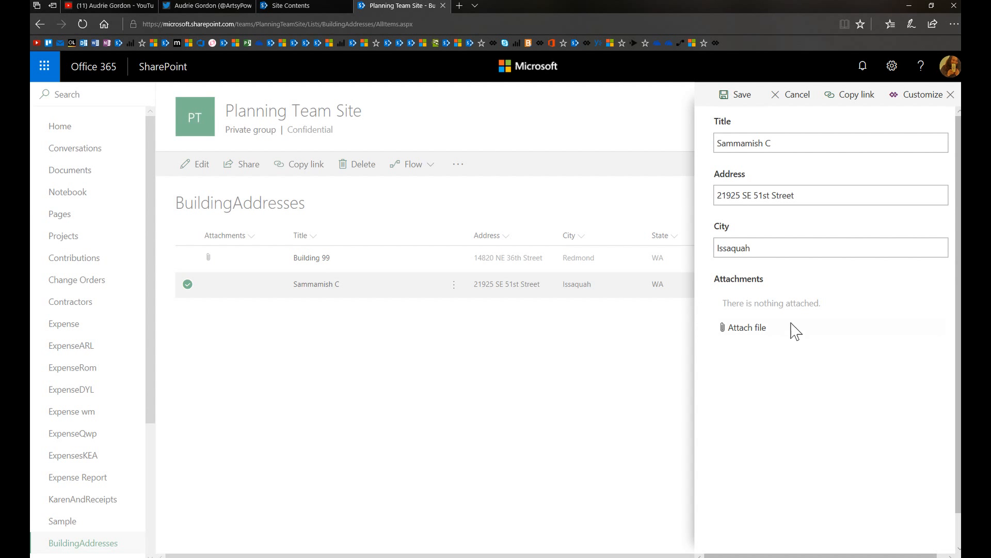
left_click(746, 327)
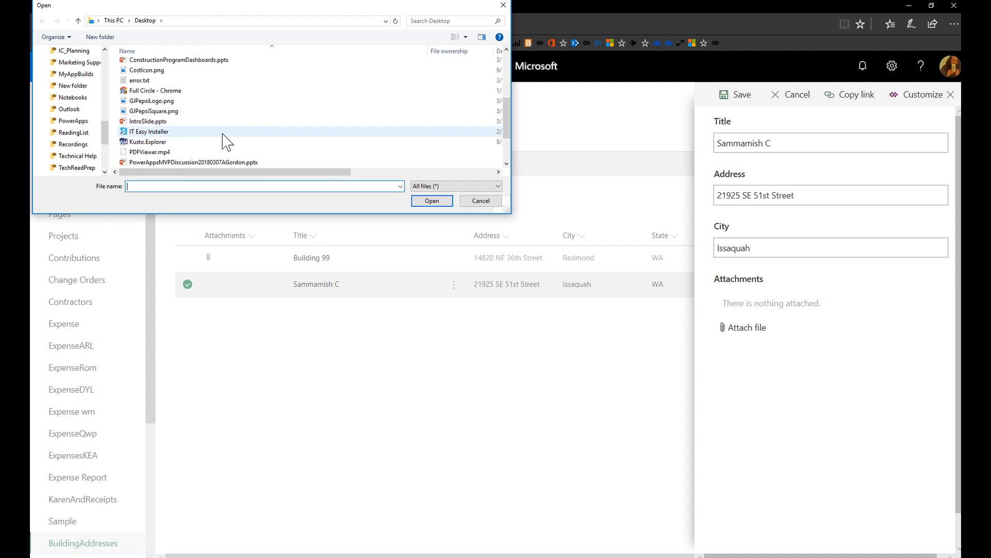
left_click(139, 81)
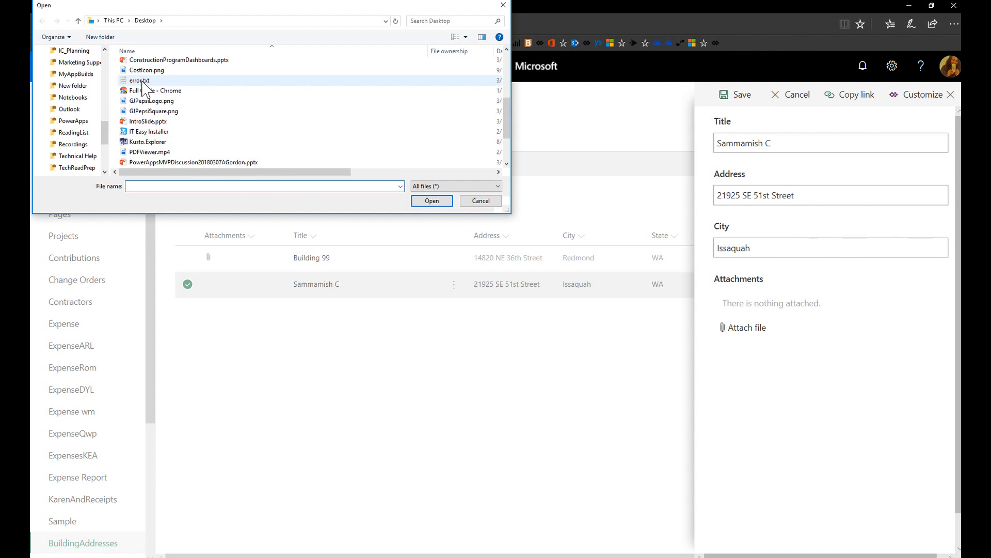
left_click(431, 200)
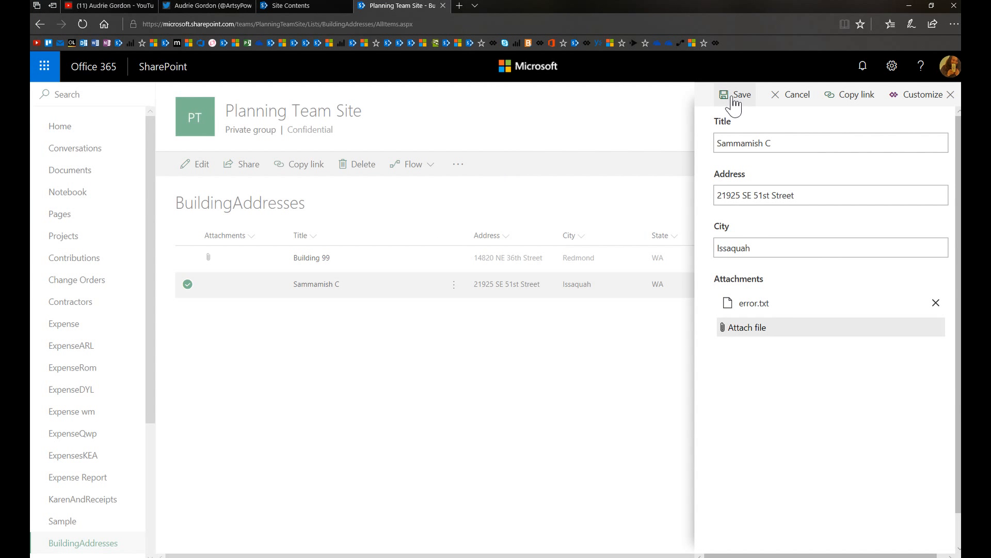
left_click(735, 94)
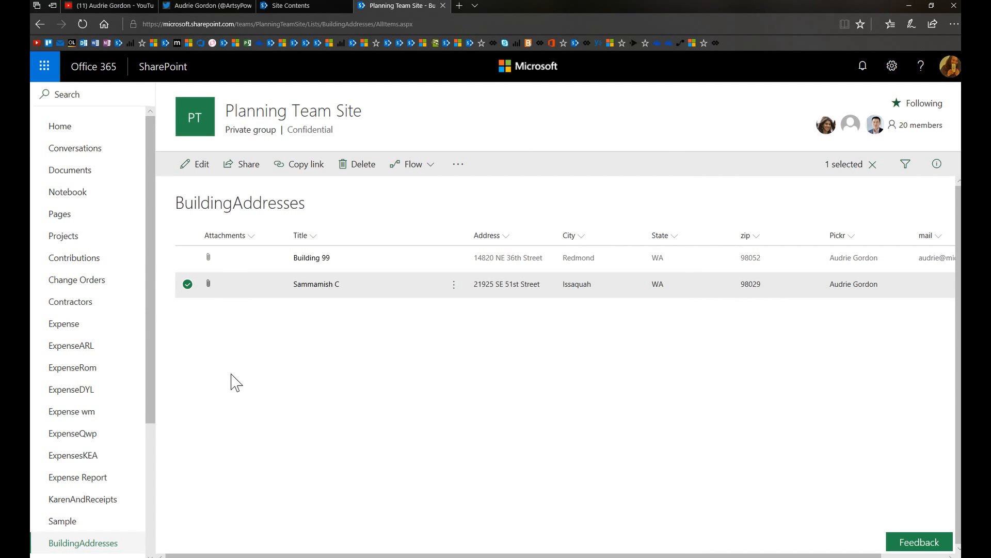
mouse_move(349, 423)
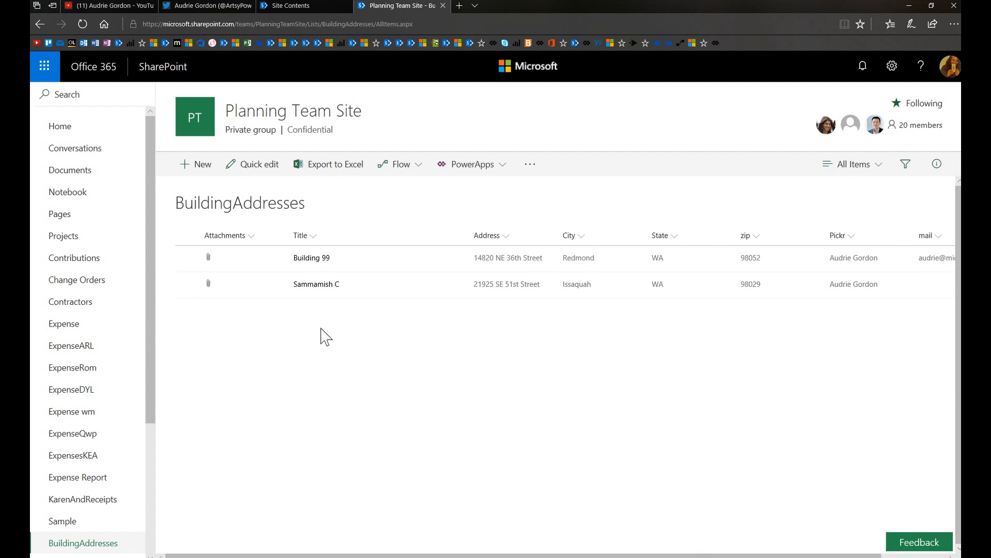
mouse_move(325, 439)
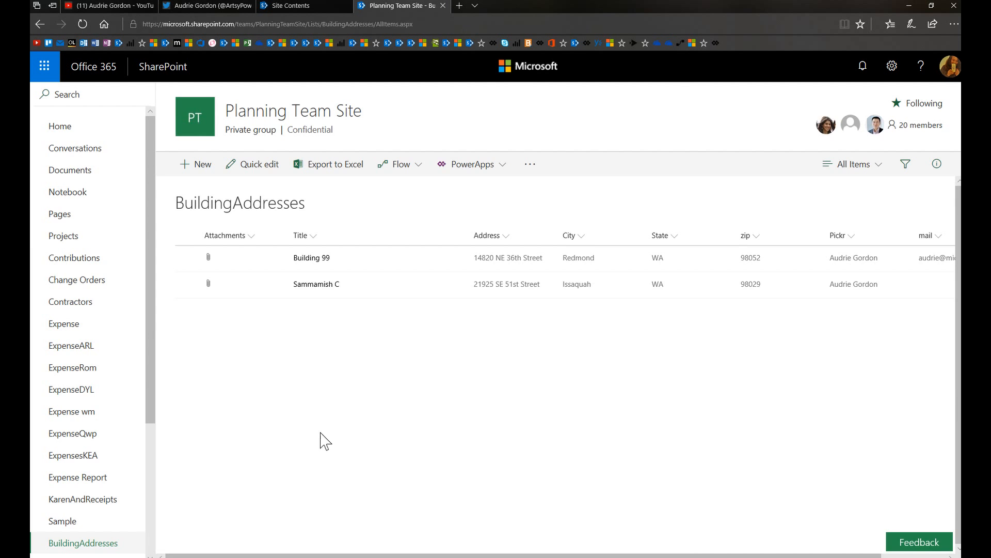
- In Sammamish C's edit form, remove error.txt and attach buildSamCsample.jpg instead
left_click(316, 284)
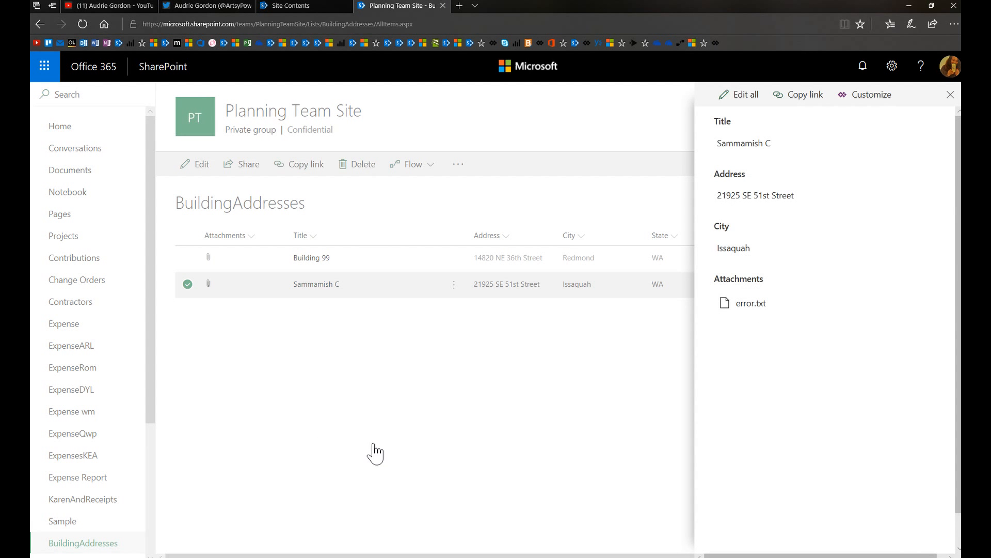
left_click(738, 94)
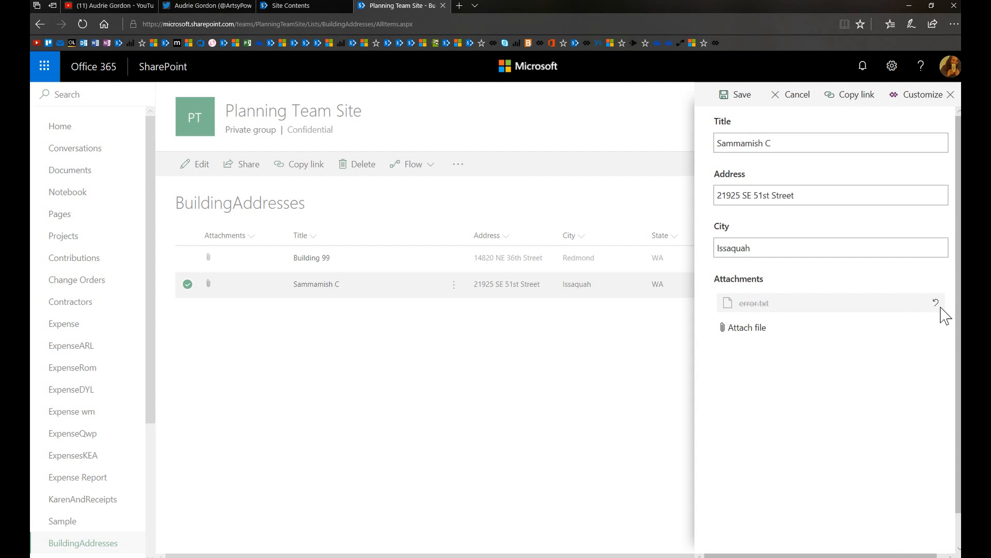
mouse_move(925, 374)
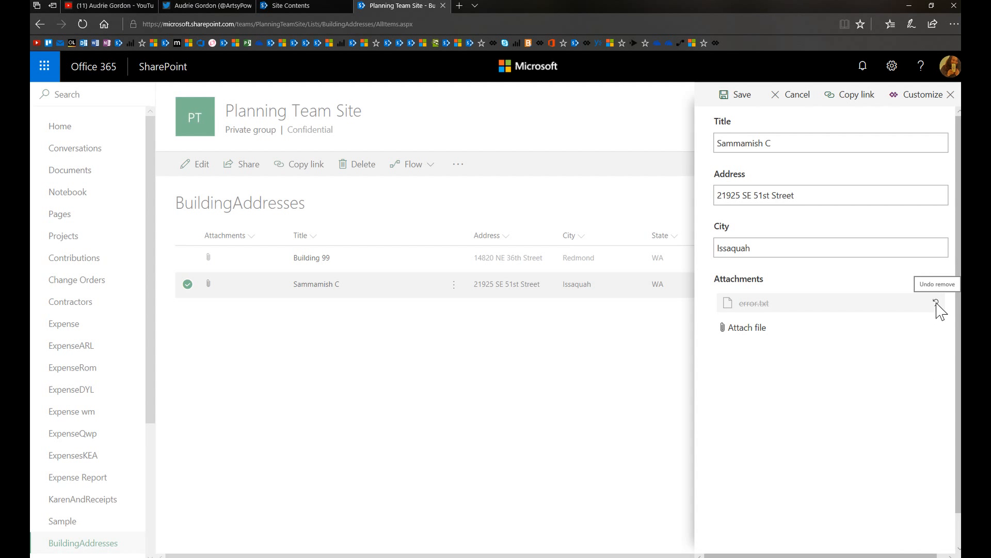
mouse_move(747, 326)
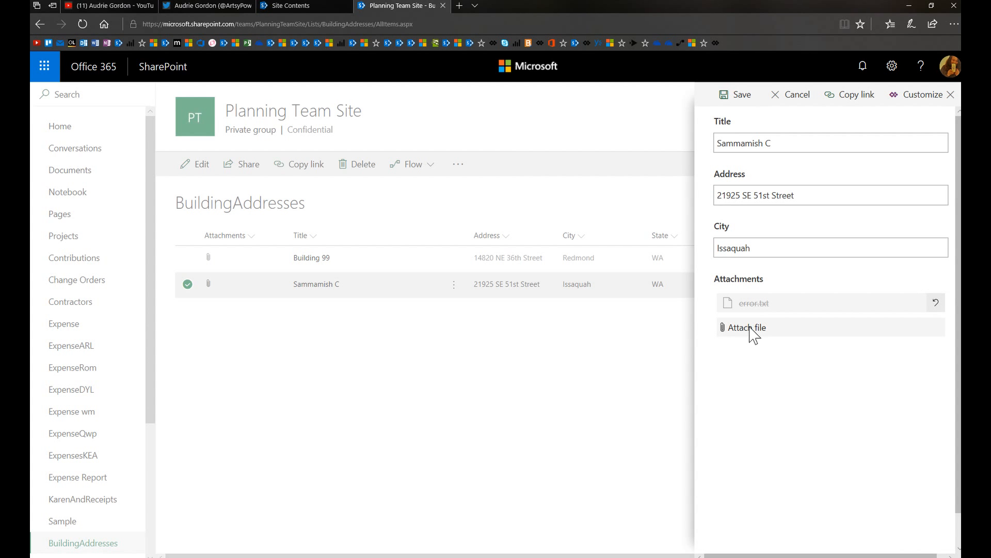
left_click(747, 327)
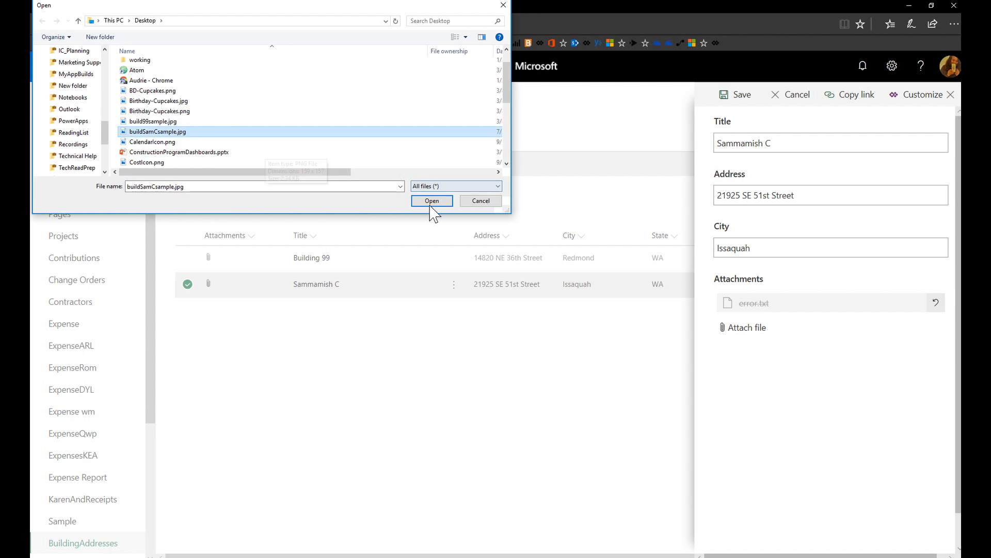
left_click(432, 201)
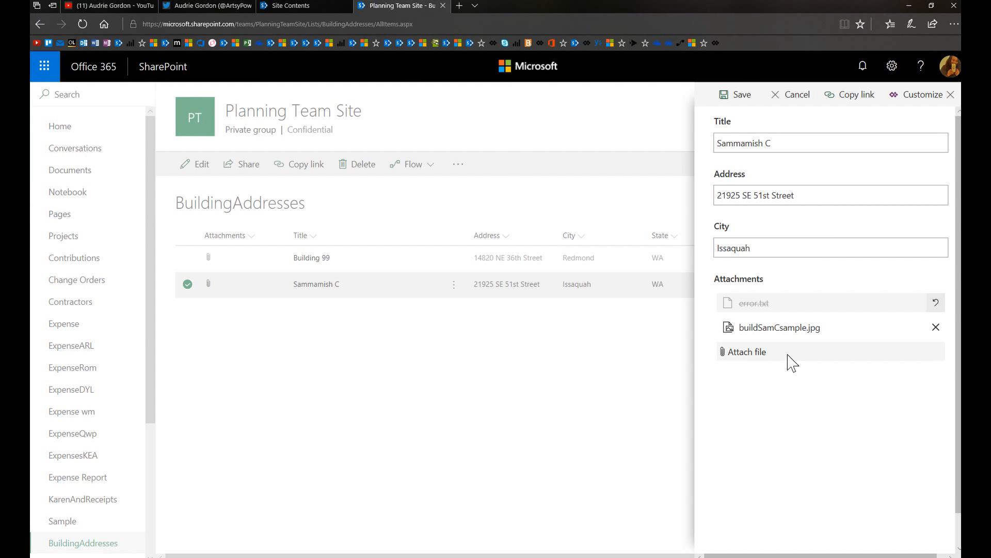
mouse_move(746, 365)
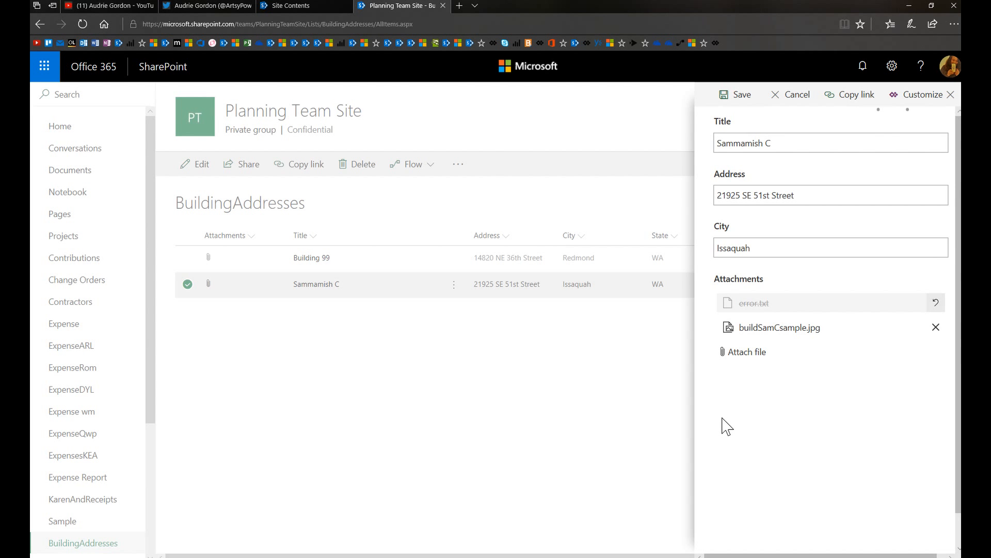
- Save Sammamish C's swapped attachments, closing the edit panel
left_click(734, 94)
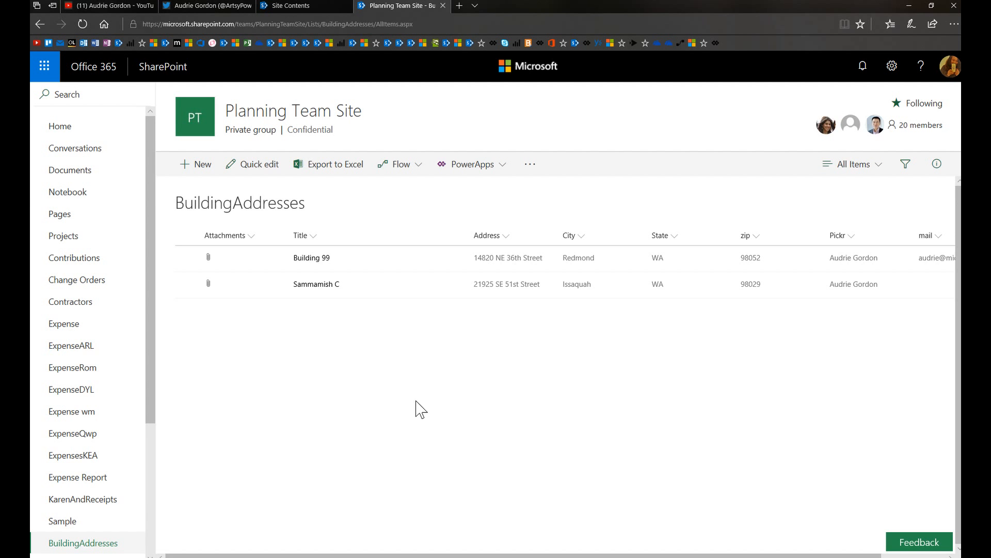
mouse_move(212, 185)
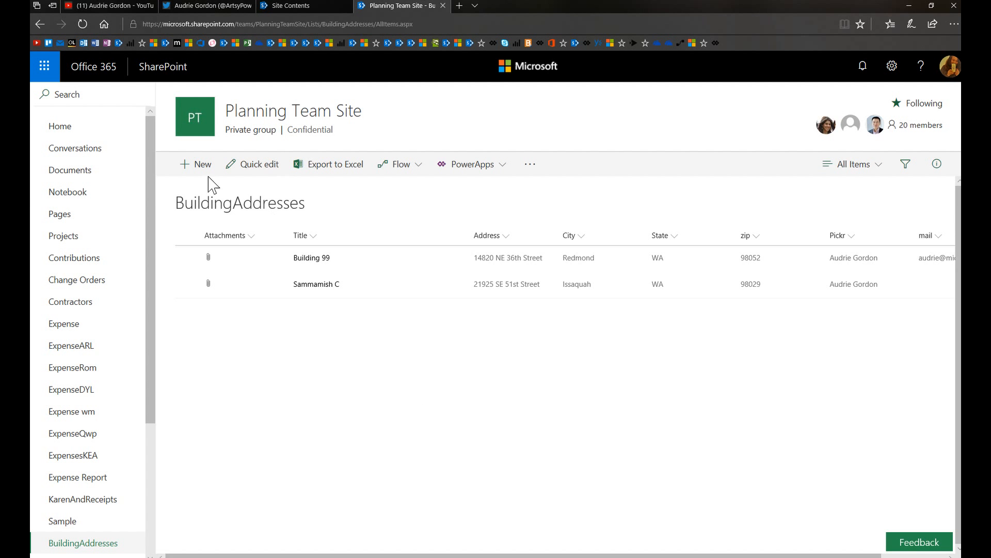
- Edit the Building 99 item and choose Customize to open the form in PowerApps
left_click(187, 257)
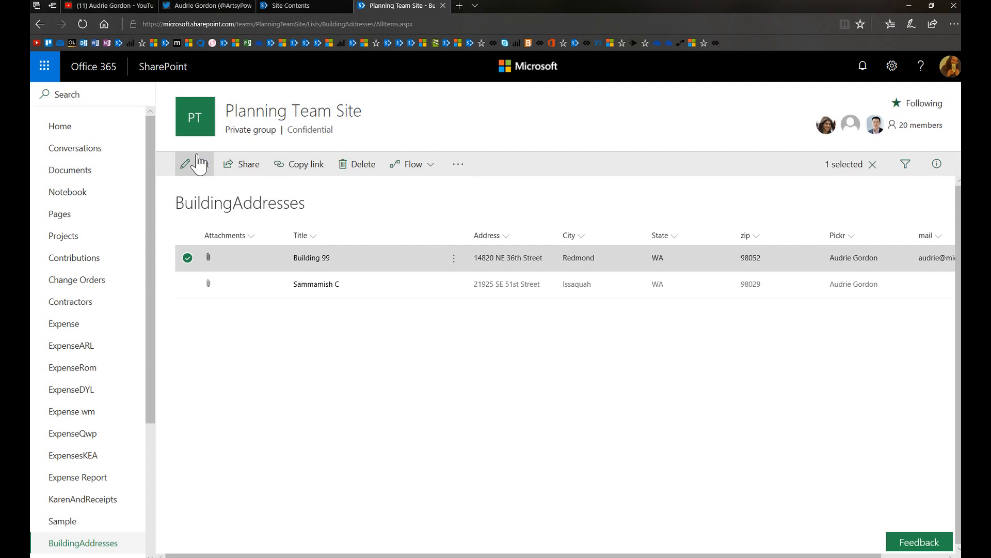
left_click(193, 164)
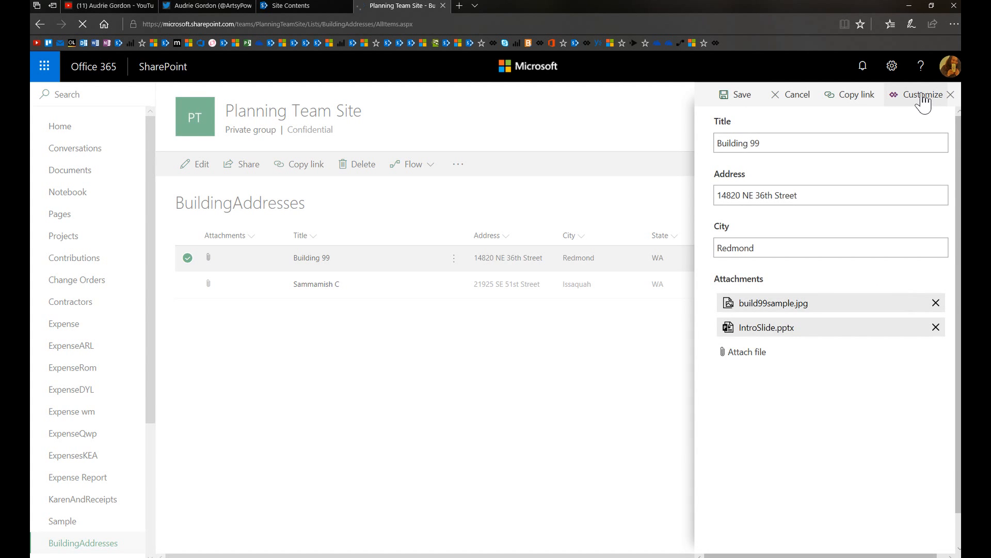
left_click(921, 94)
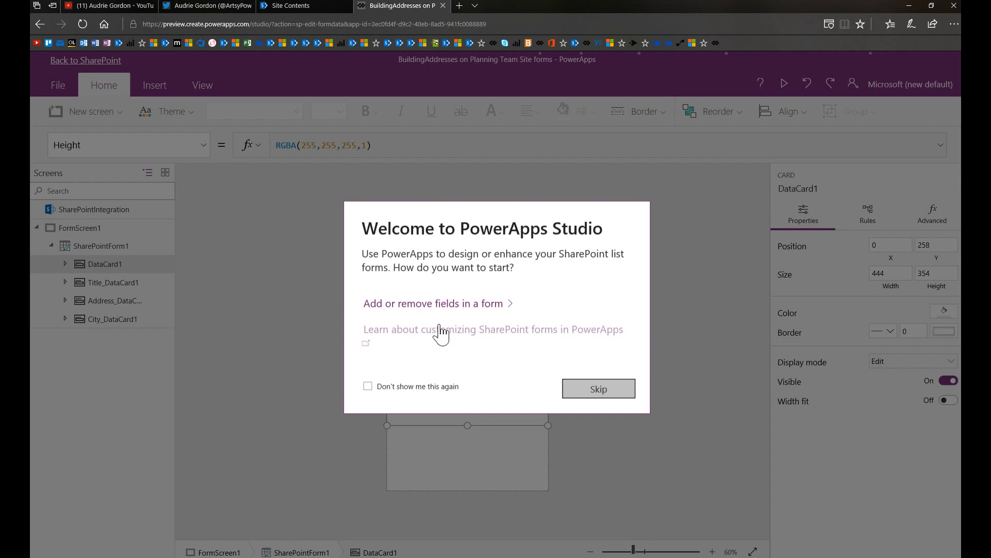
- Skip the welcome prompt and select DataCardValue12, the Attachments control inside DataCard1
left_click(597, 389)
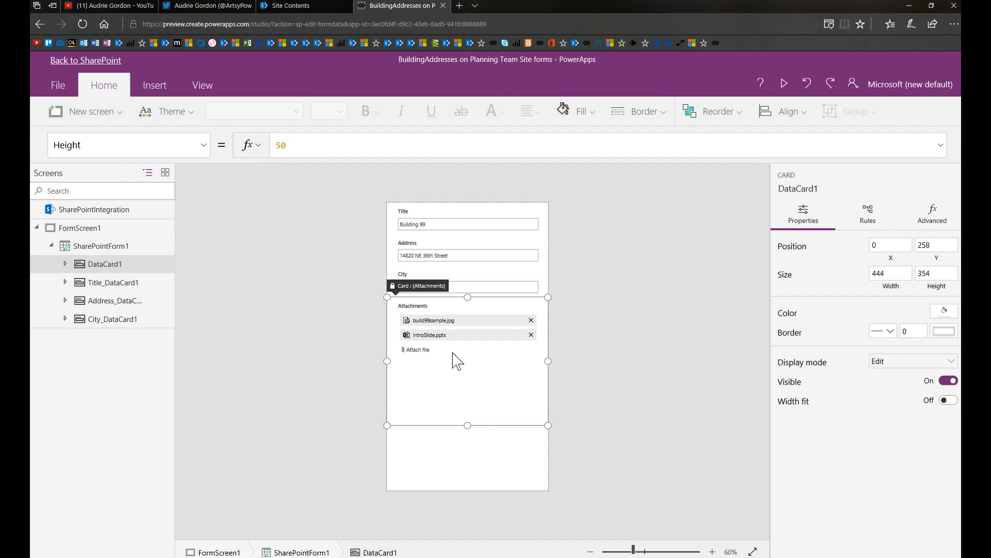
mouse_move(203, 150)
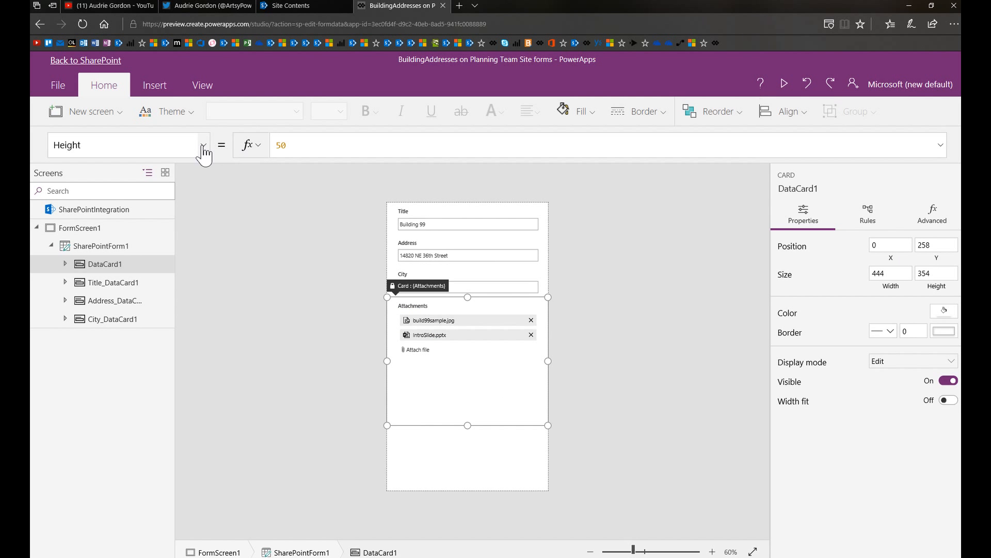
left_click(65, 264)
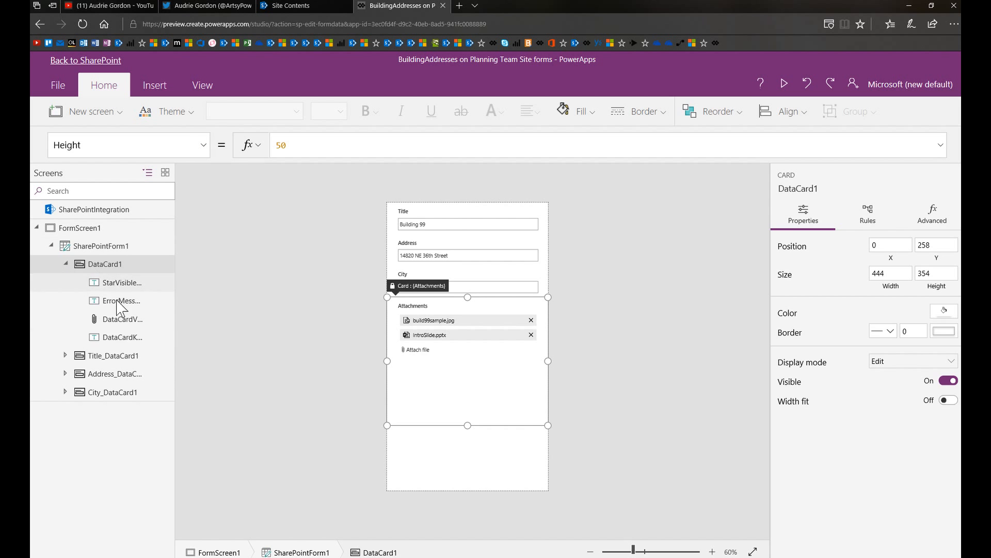
left_click(123, 319)
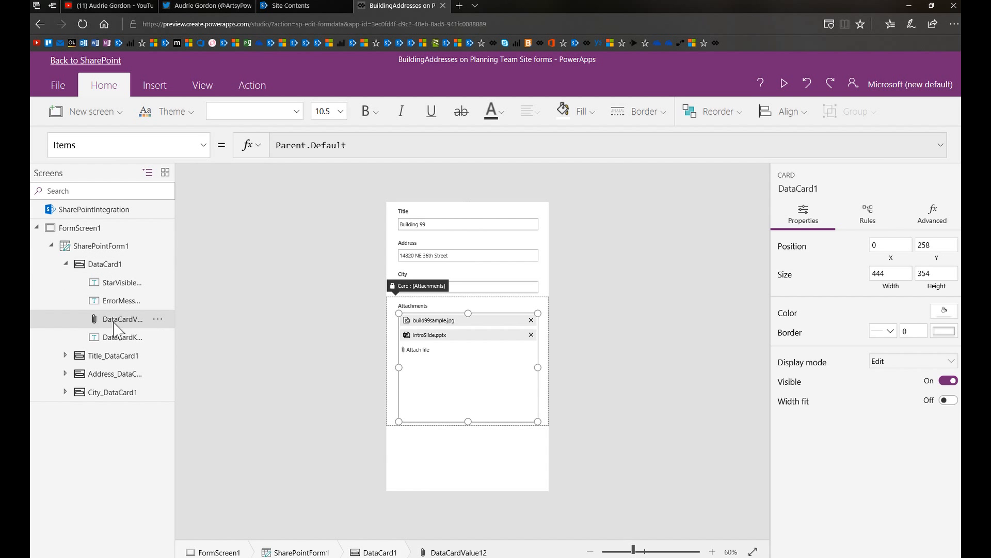
left_click(123, 319)
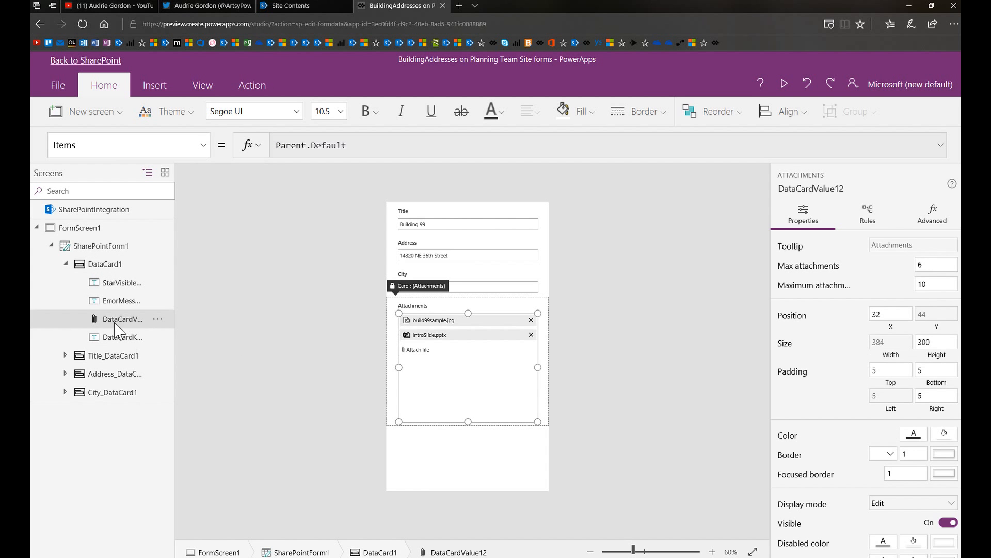
mouse_move(234, 324)
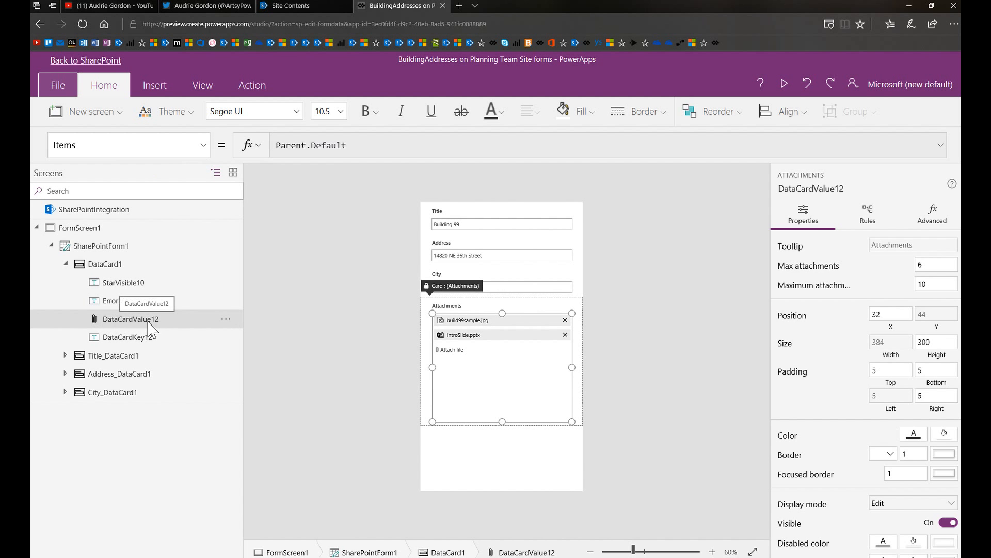
mouse_move(237, 283)
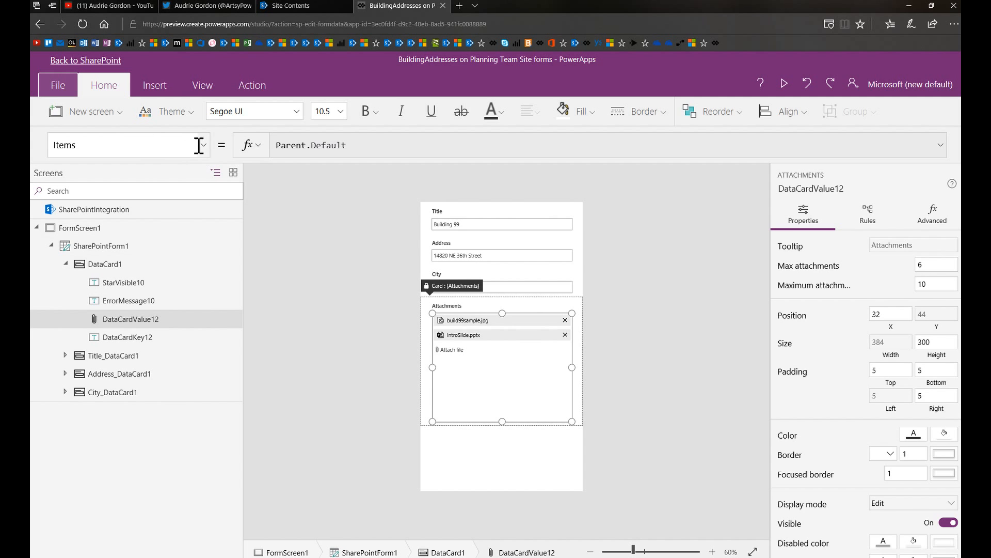
mouse_move(854, 394)
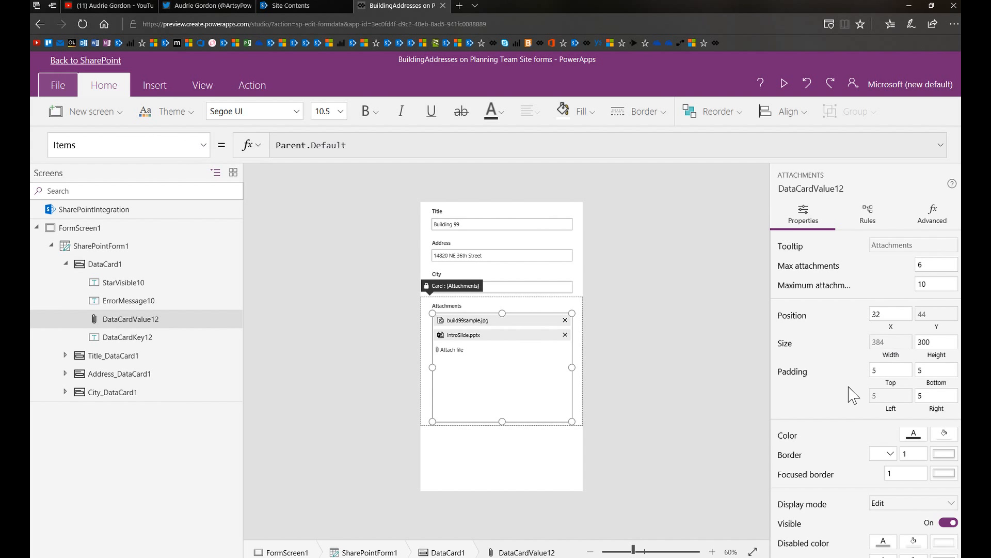
mouse_move(813, 183)
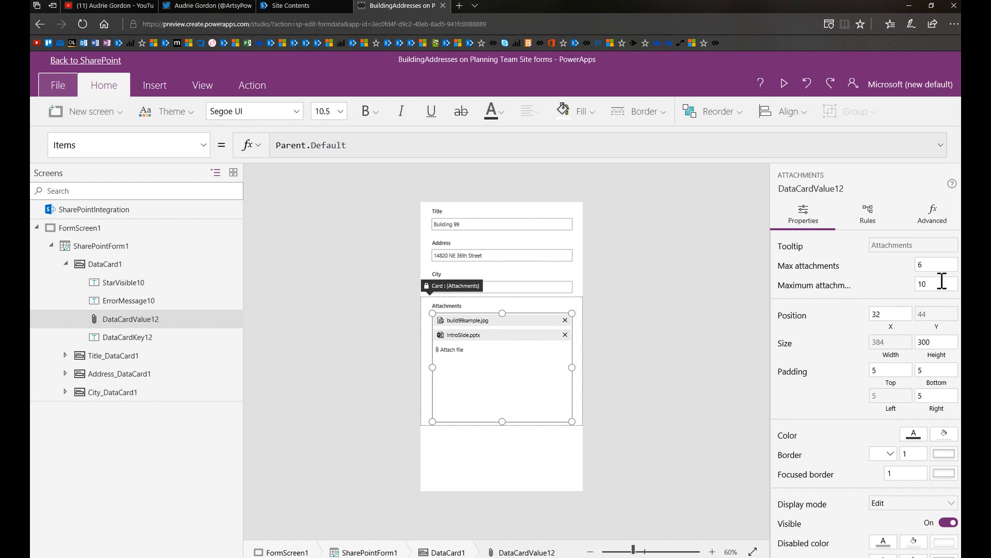
mouse_move(882, 272)
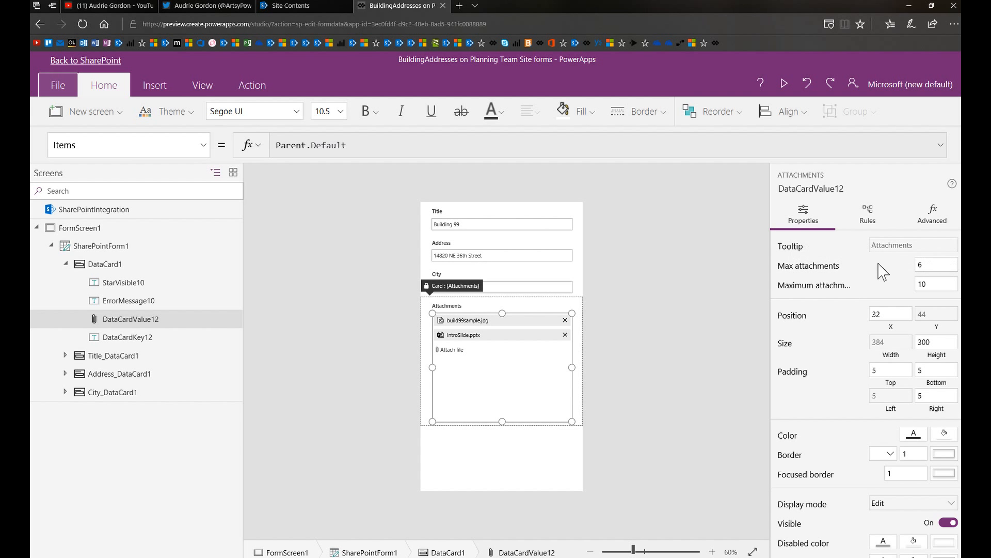
- Set Max attachments to 3 and maximum size to 7, then save and publish
left_click(935, 265)
type("3")
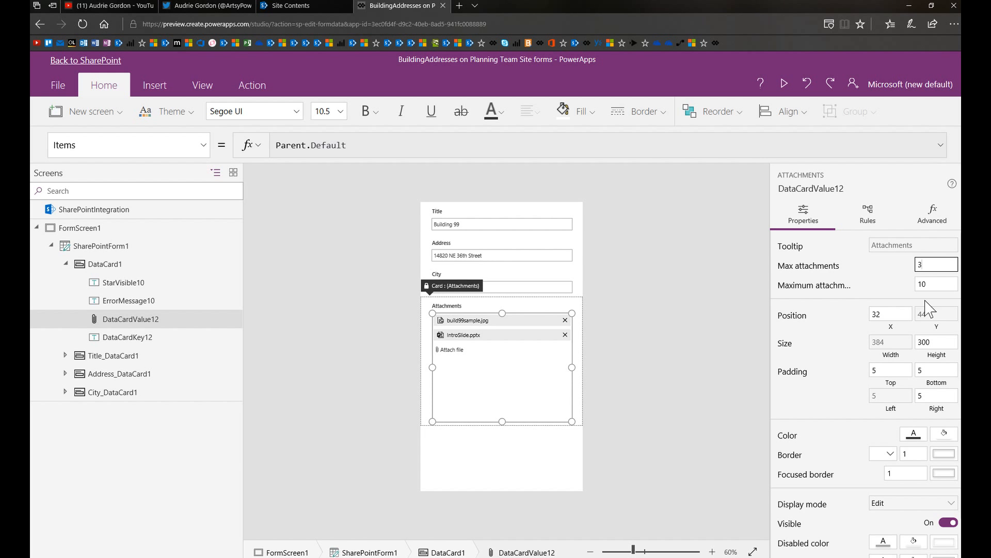
mouse_move(835, 291)
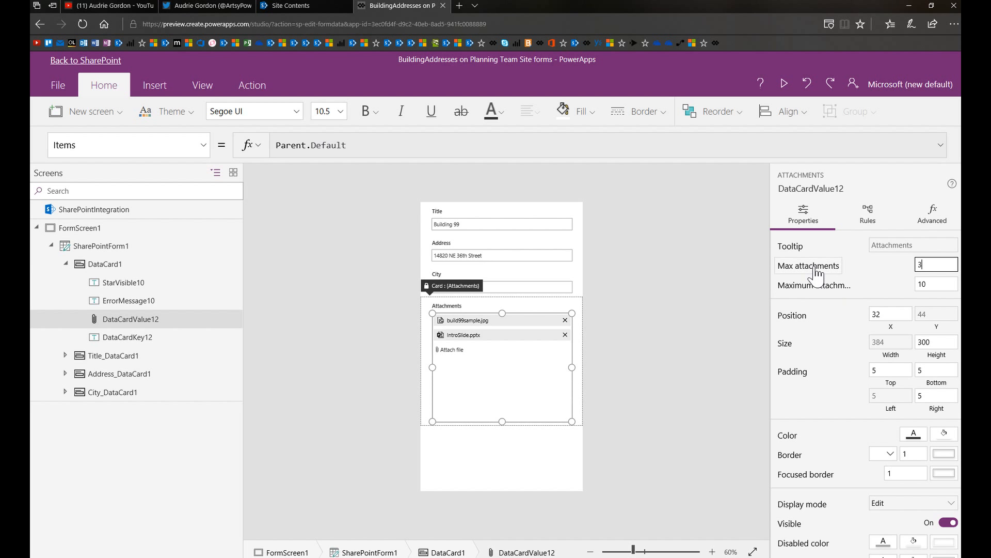
mouse_move(819, 298)
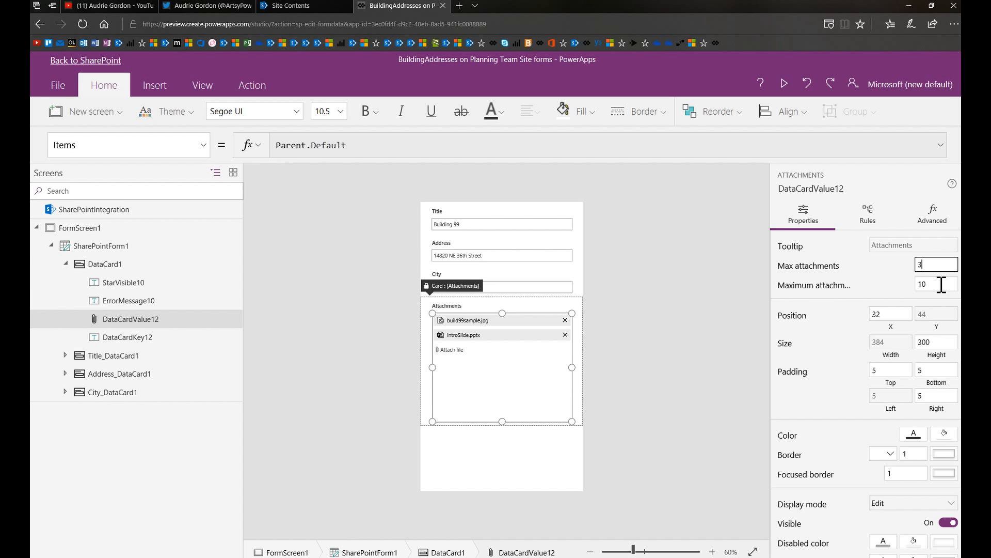
left_click(936, 284)
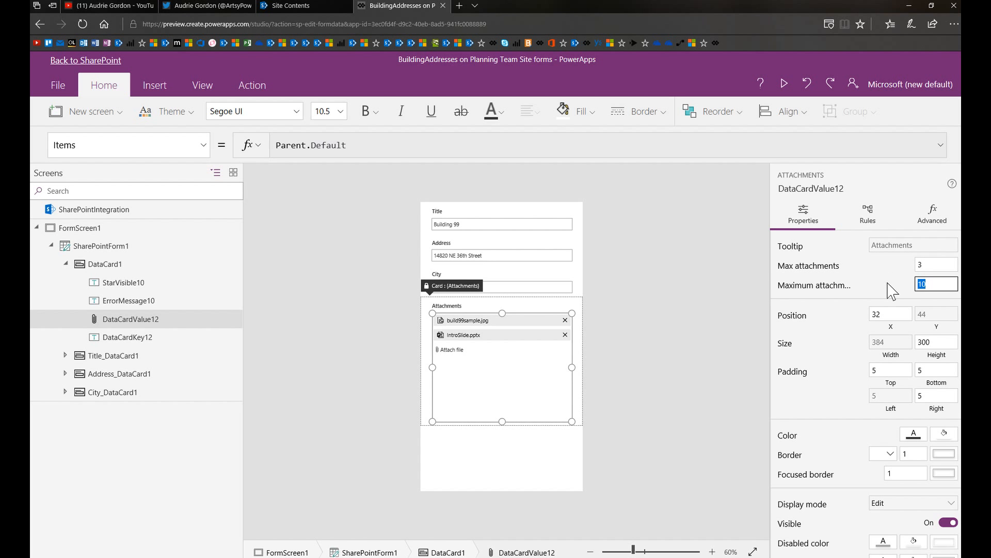
type("7")
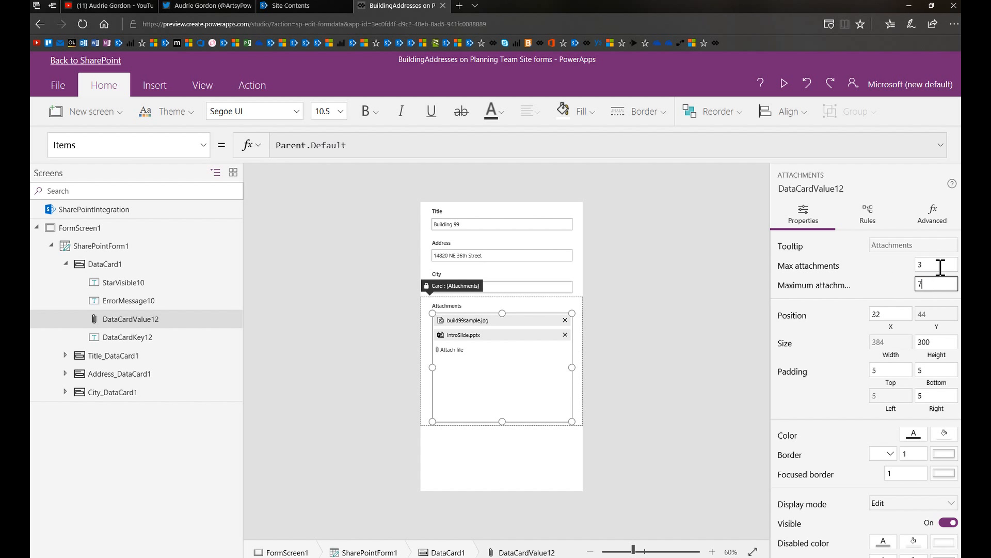
left_click(937, 265)
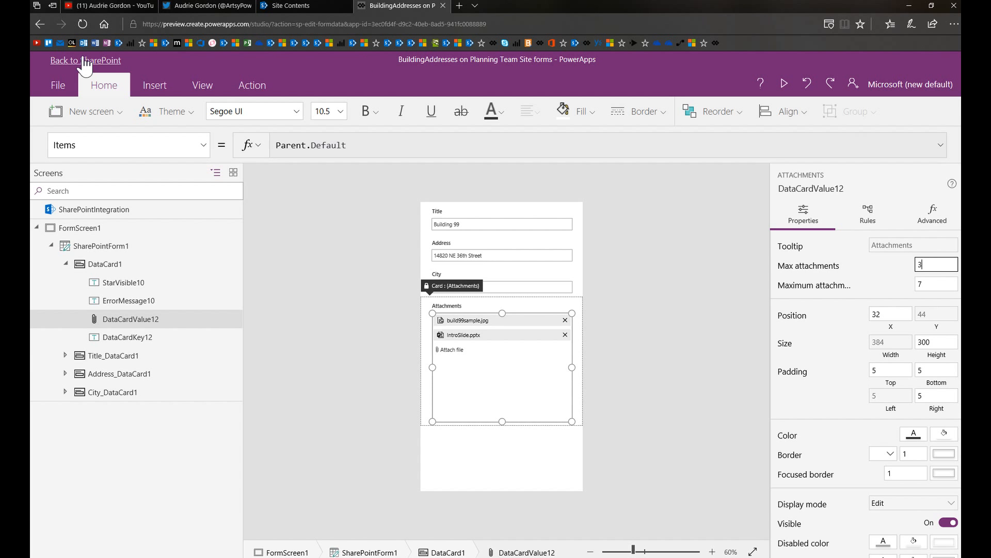
left_click(86, 60)
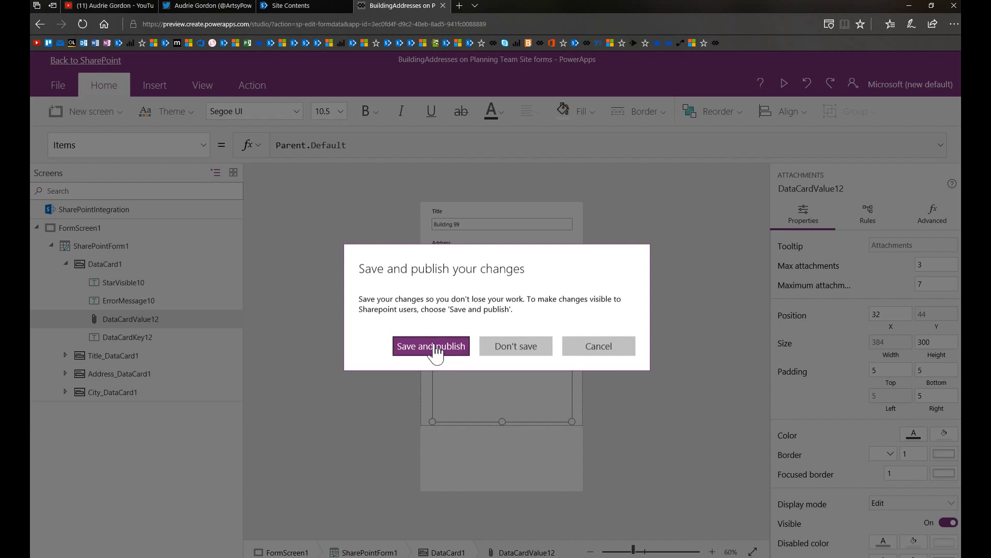
left_click(431, 346)
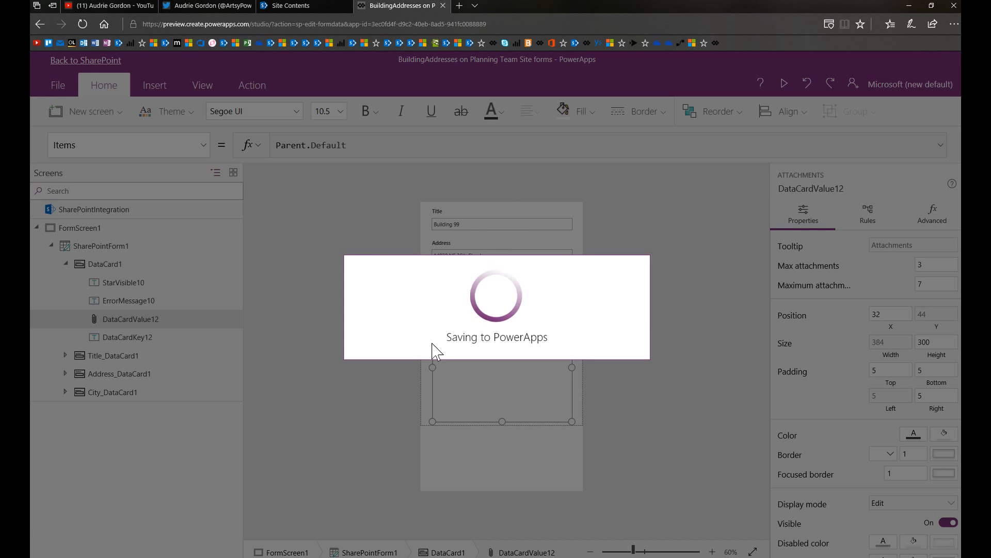